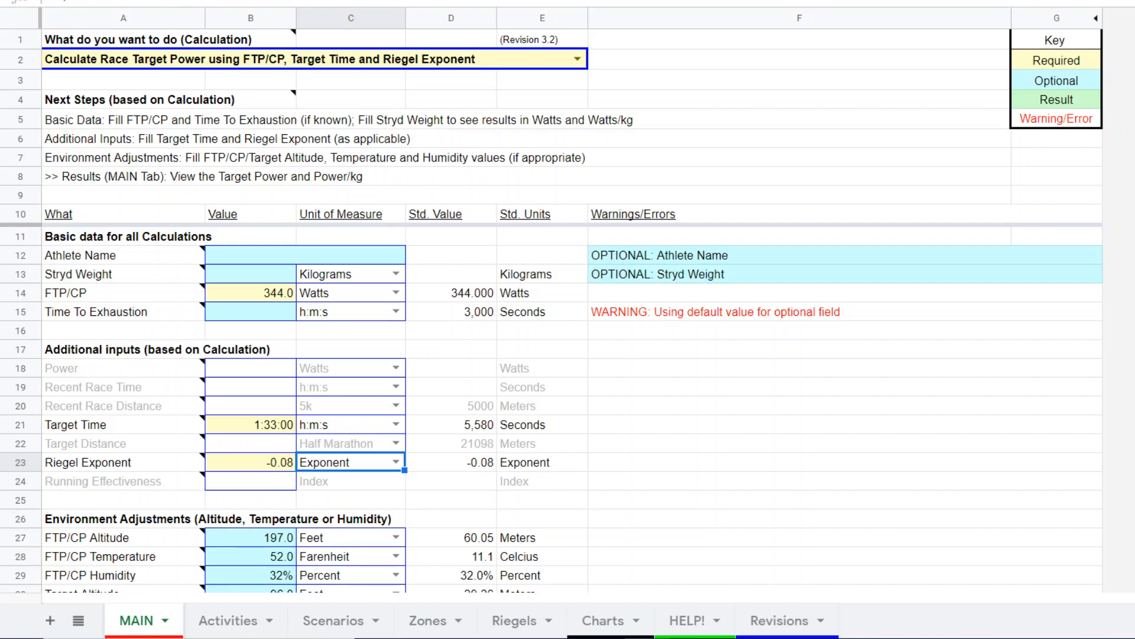
pyautogui.moveTo(518, 109)
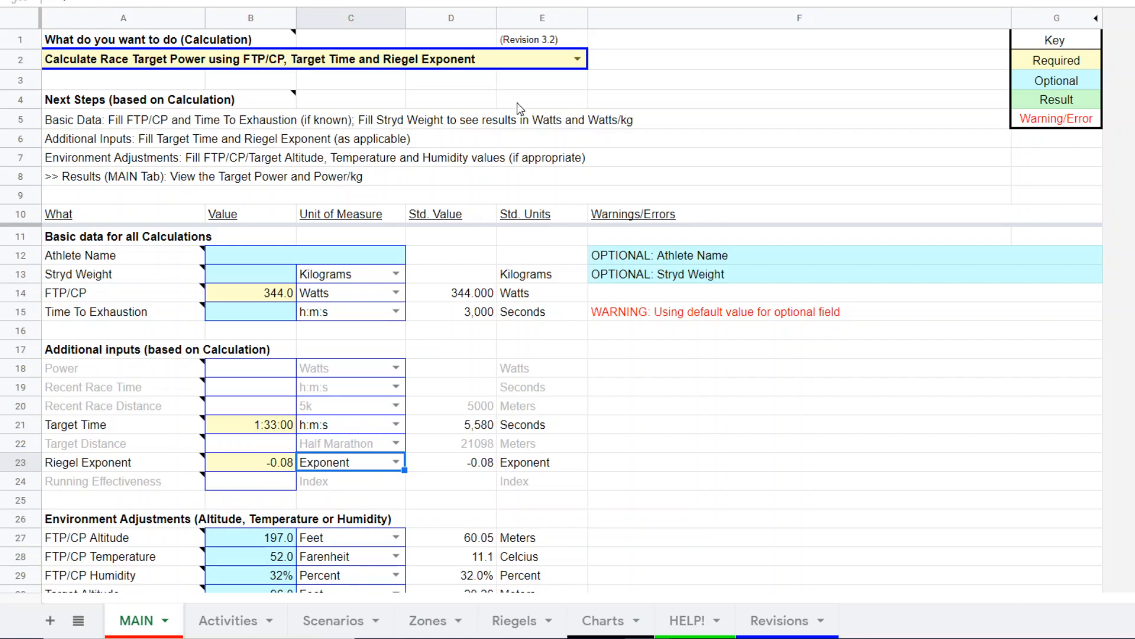
pyautogui.moveTo(485, 68)
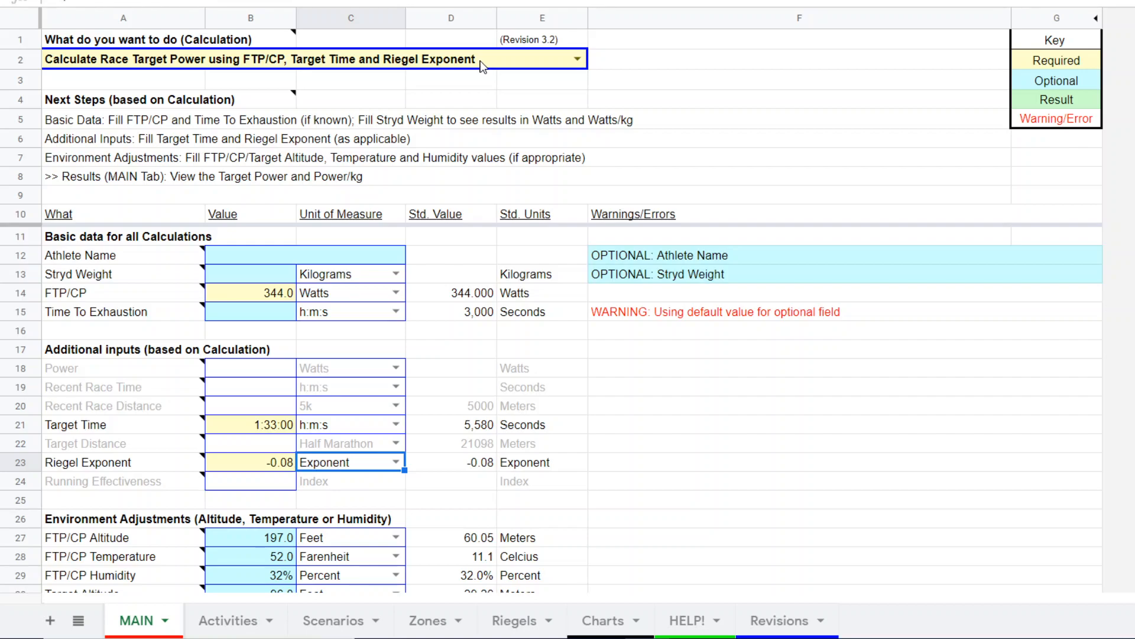
pyautogui.moveTo(547, 64)
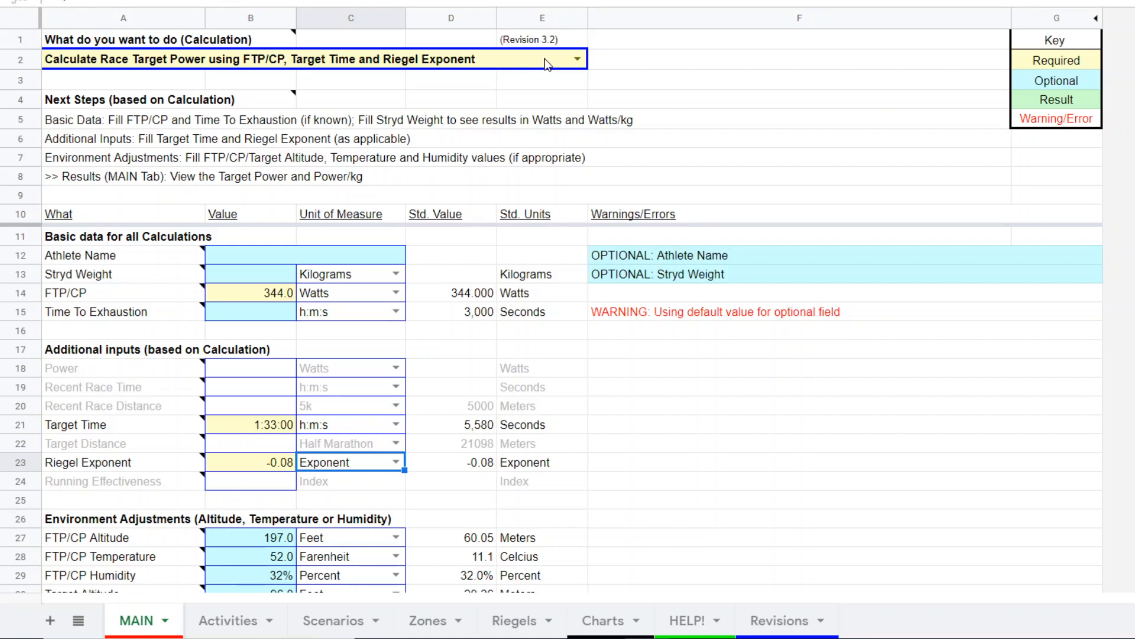
pyautogui.moveTo(249, 68)
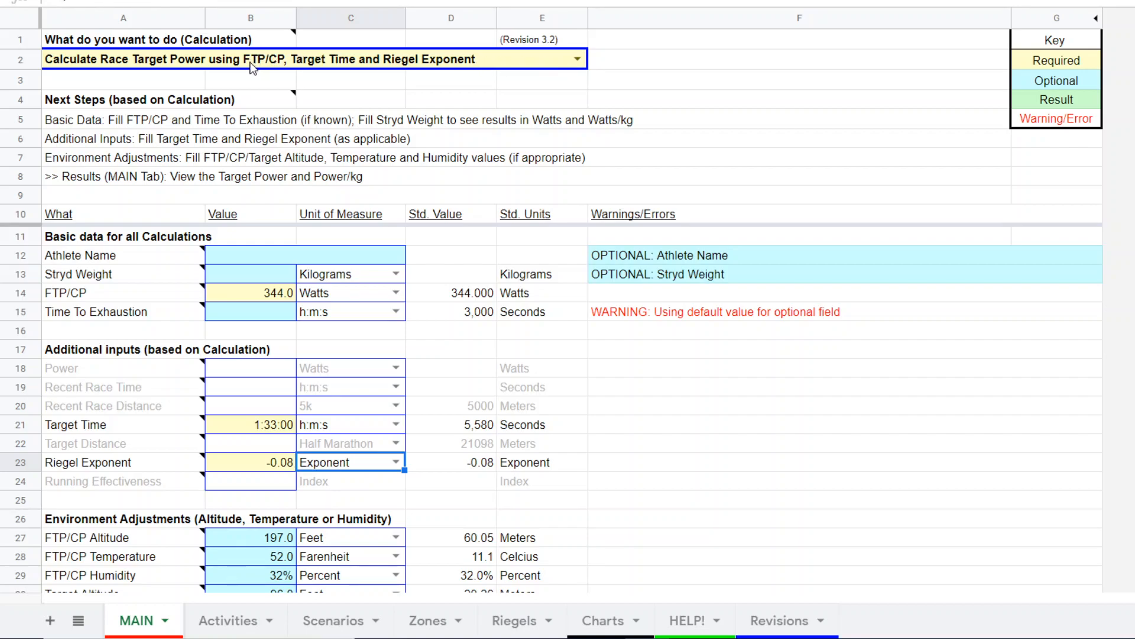
pyautogui.moveTo(280, 62)
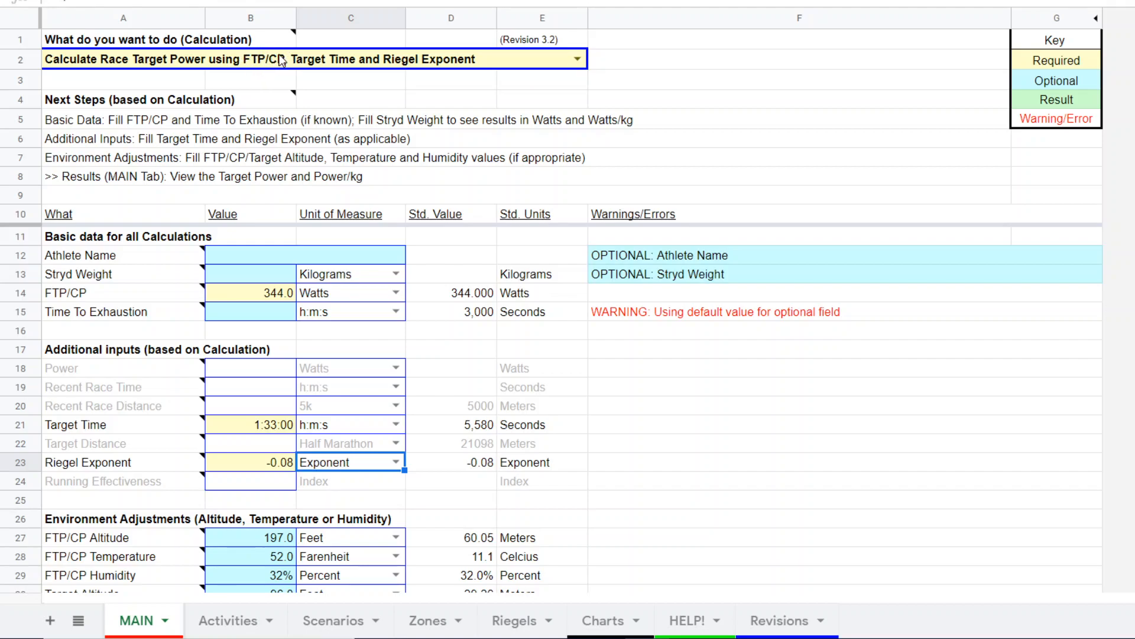
pyautogui.moveTo(326, 67)
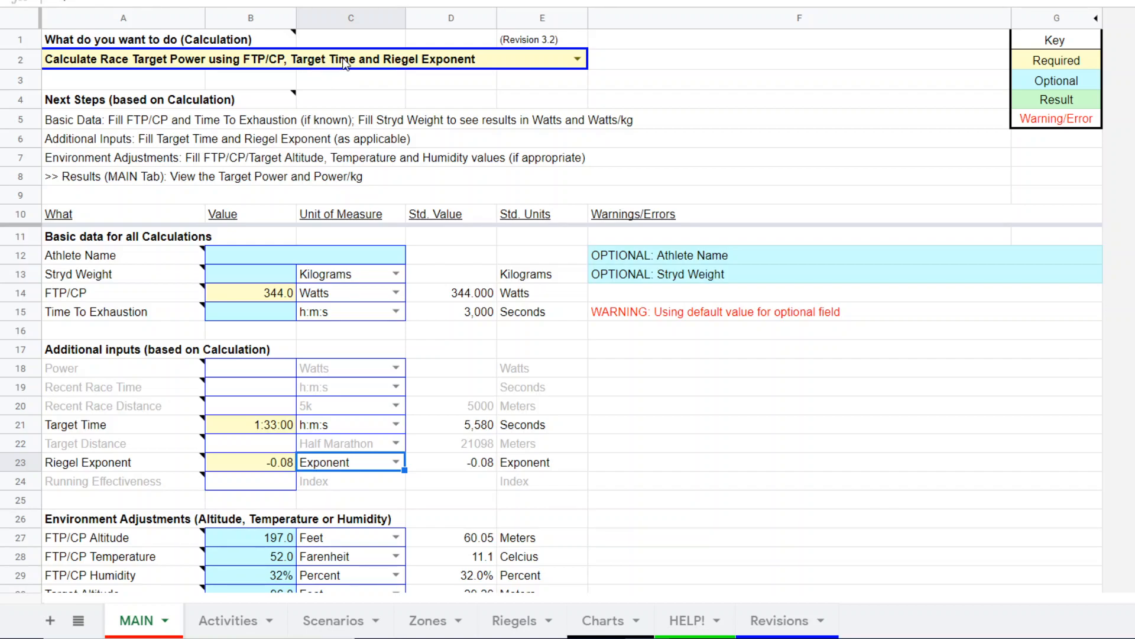
pyautogui.moveTo(412, 71)
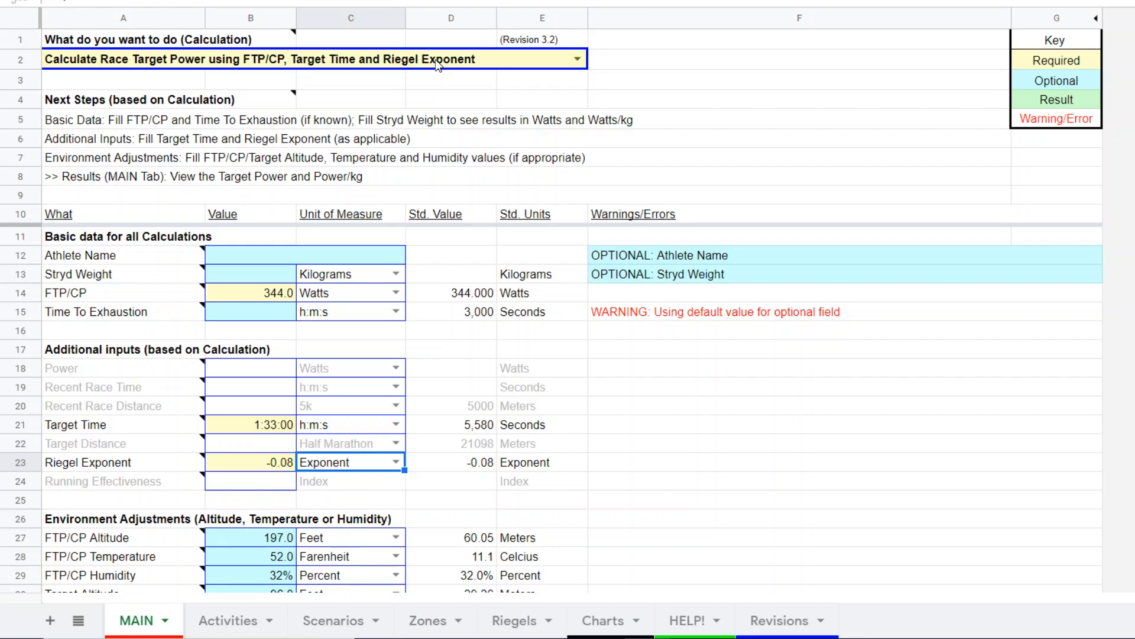
pyautogui.moveTo(720, 152)
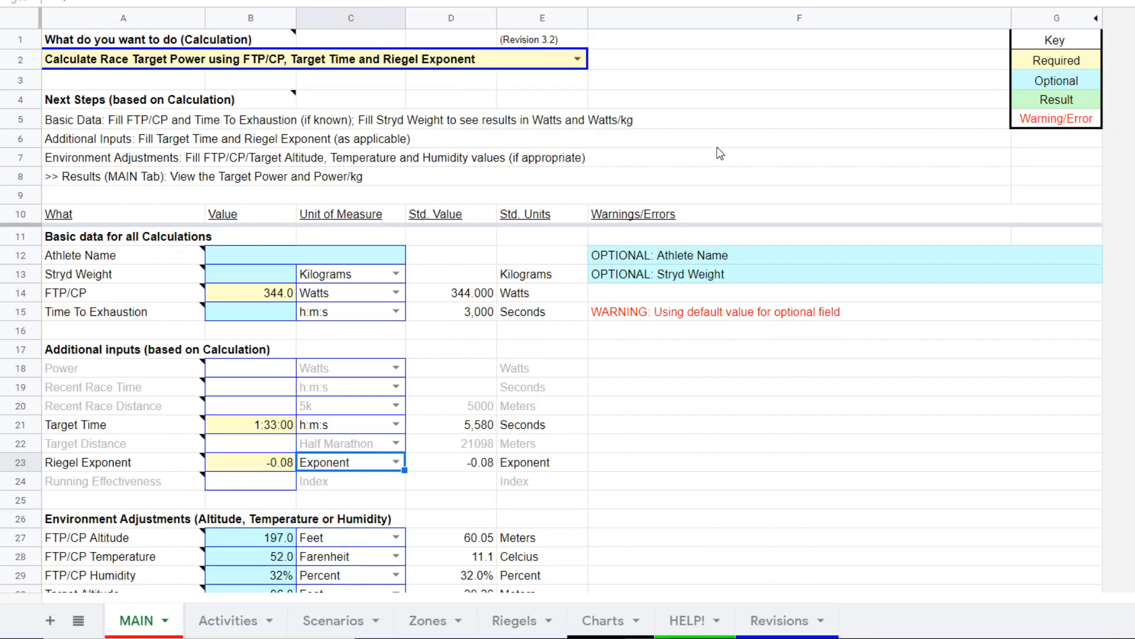
pyautogui.moveTo(759, 132)
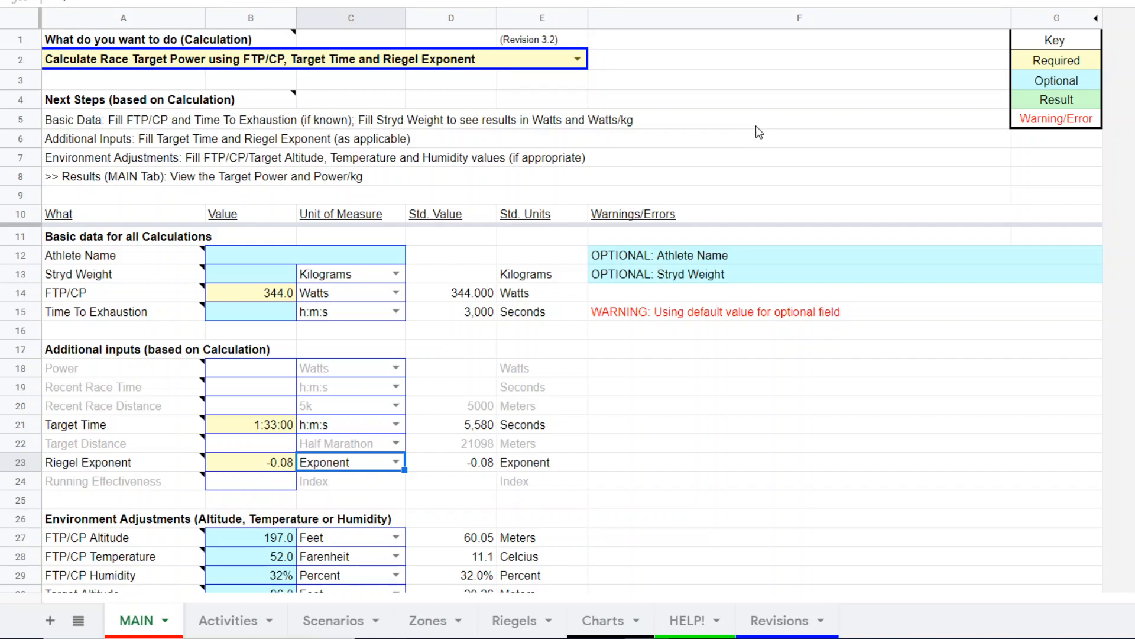
pyautogui.moveTo(701, 136)
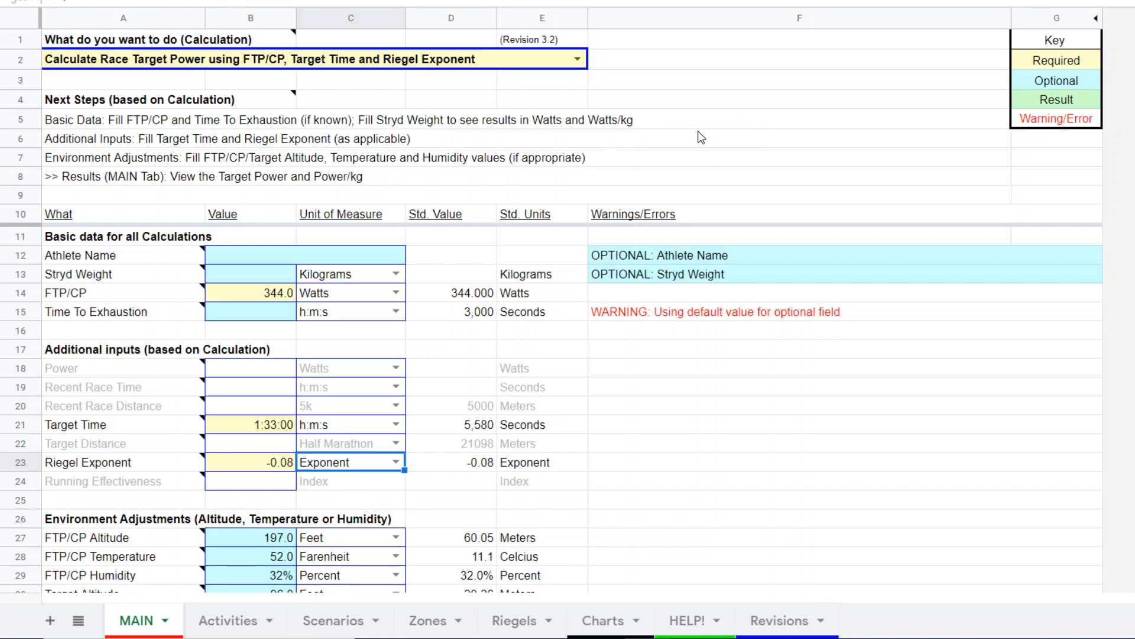
pyautogui.moveTo(508, 139)
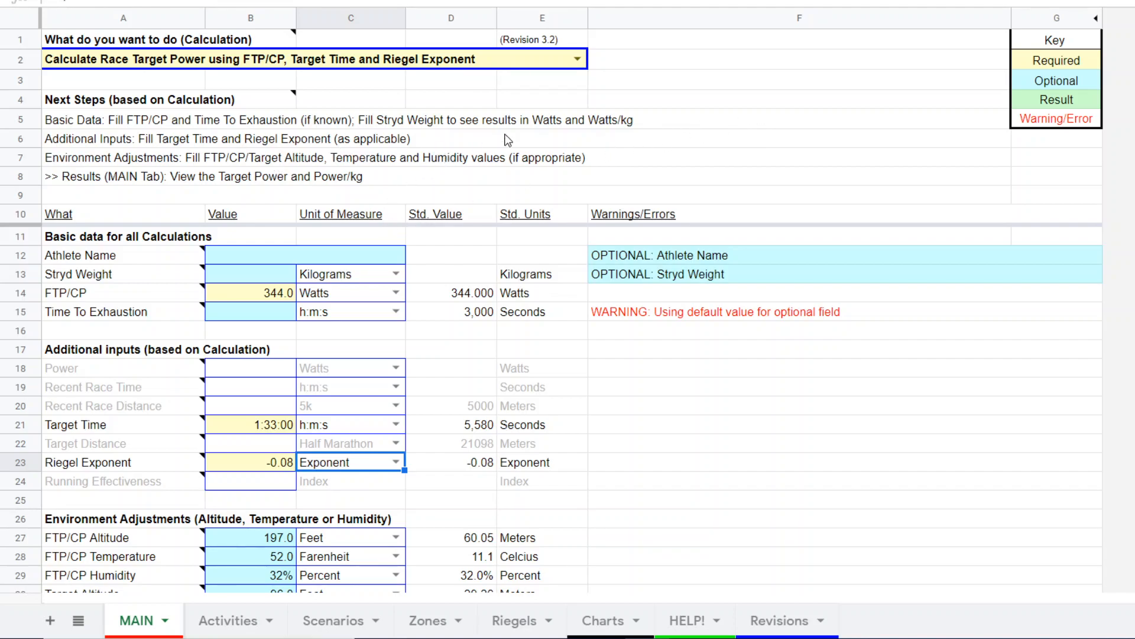
pyautogui.moveTo(241, 298)
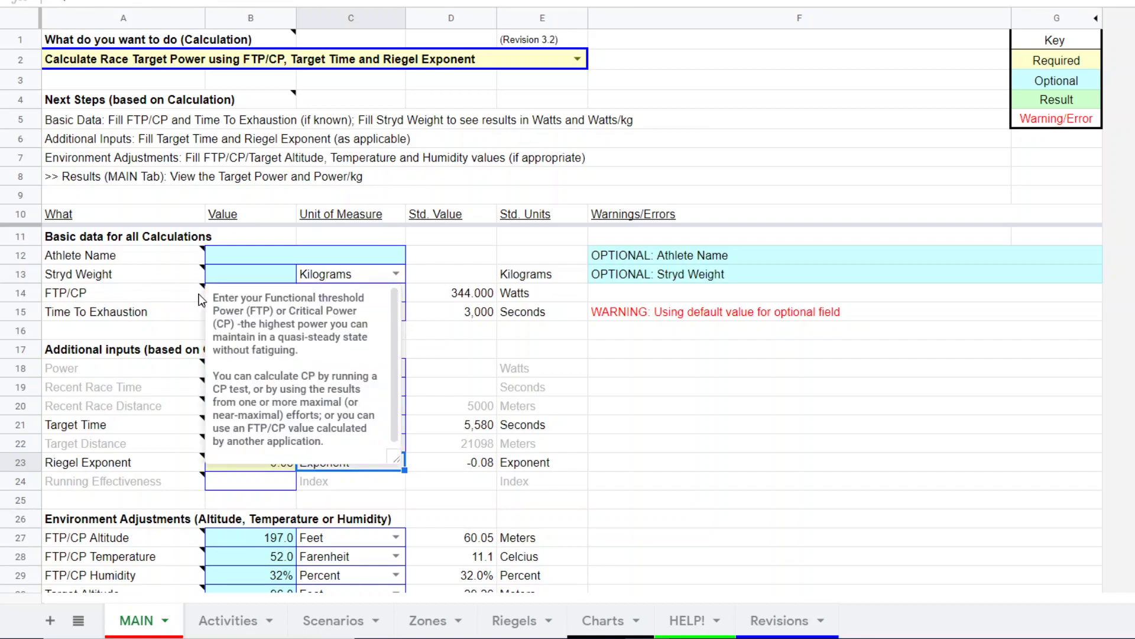
pyautogui.moveTo(743, 361)
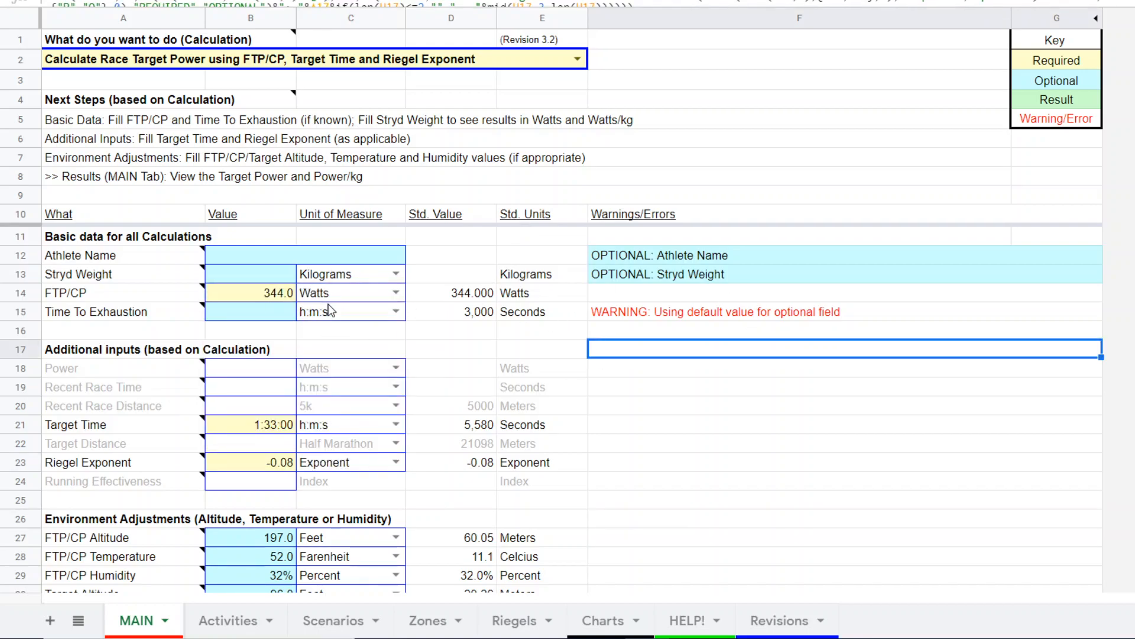
pyautogui.moveTo(695, 405)
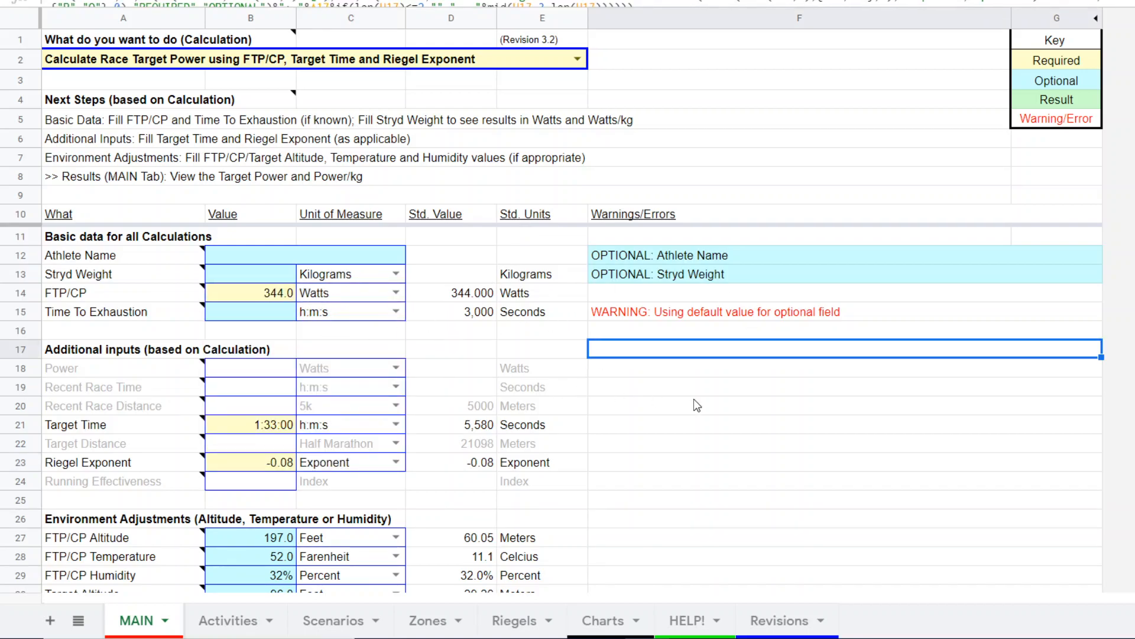
pyautogui.moveTo(613, 411)
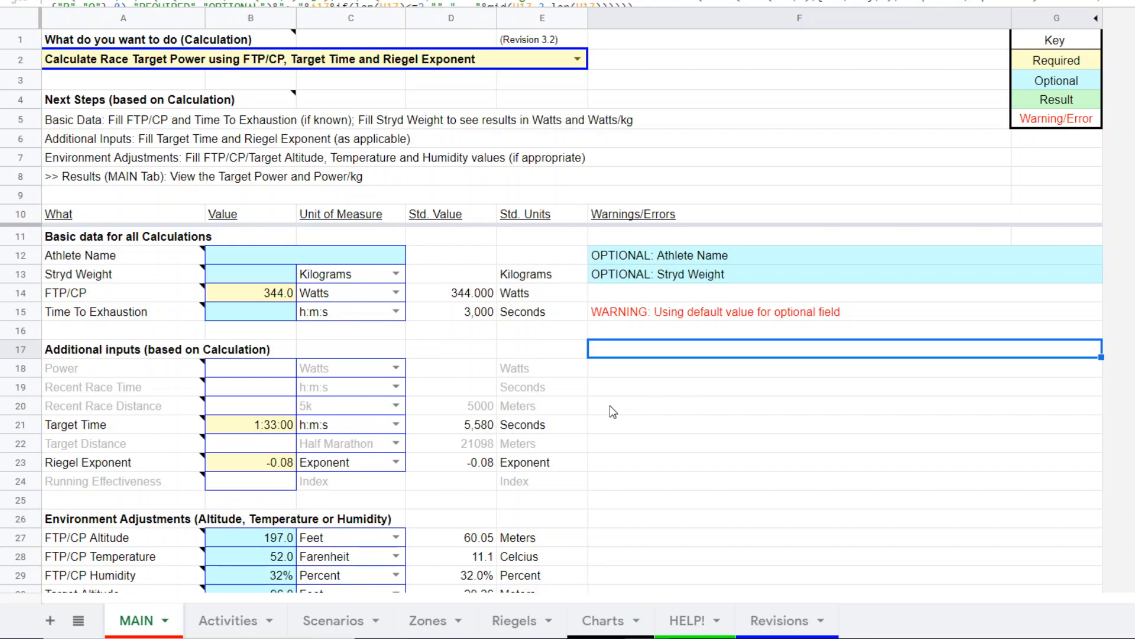
# Switch to the Riegels sheet and scroll down to the Half Marathon exponent rows
pyautogui.scroll(-3)
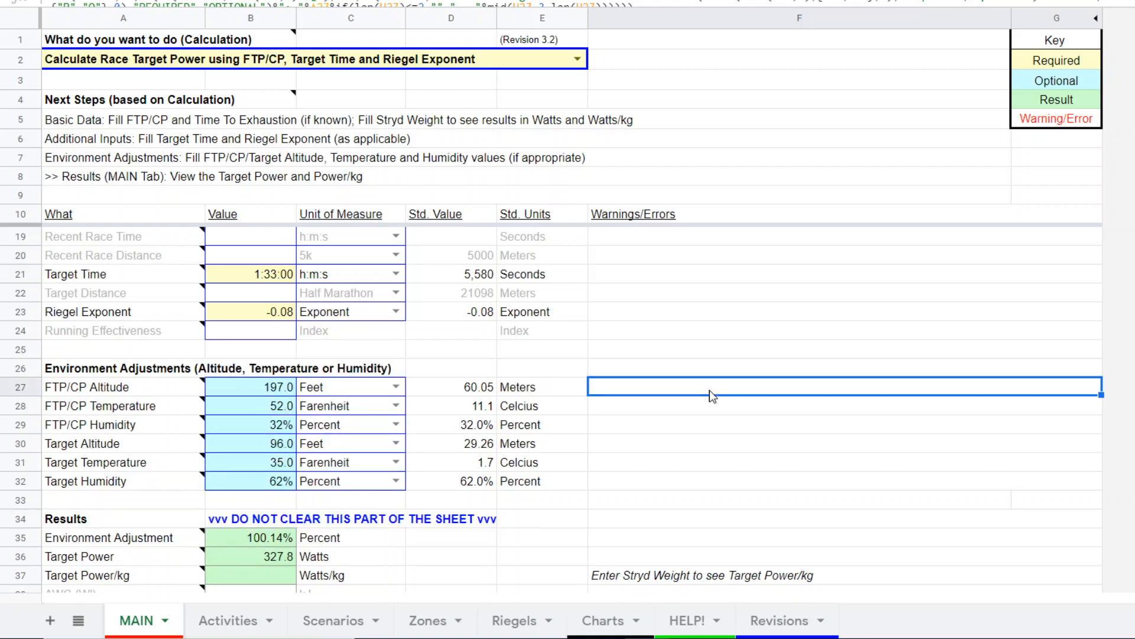
pyautogui.moveTo(932, 400)
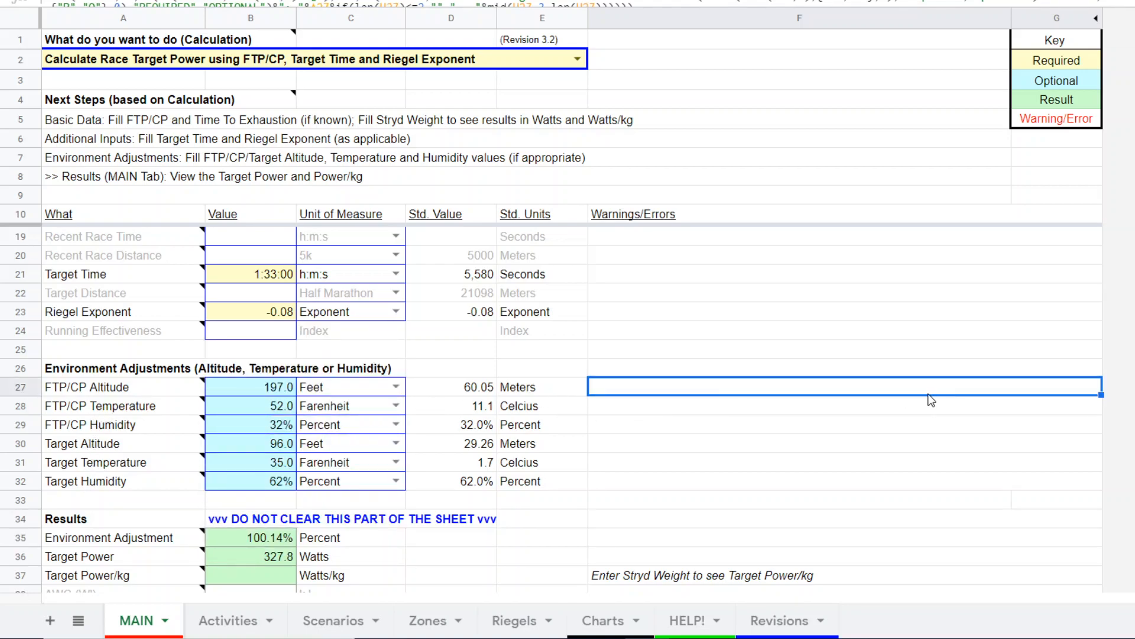
pyautogui.moveTo(60, 383)
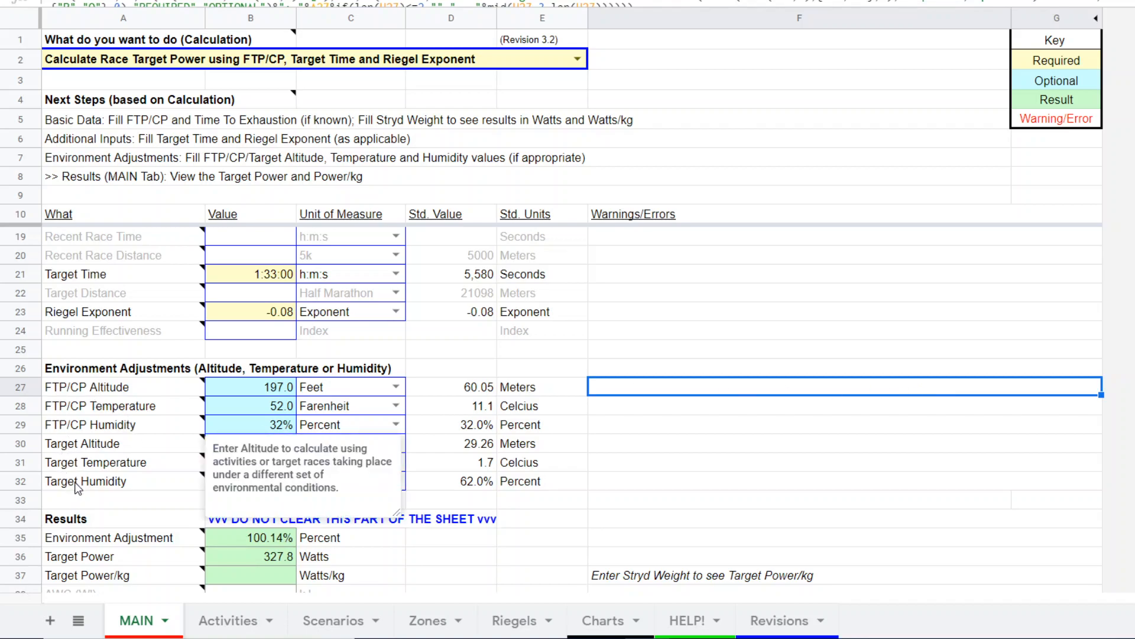
pyautogui.click(807, 426)
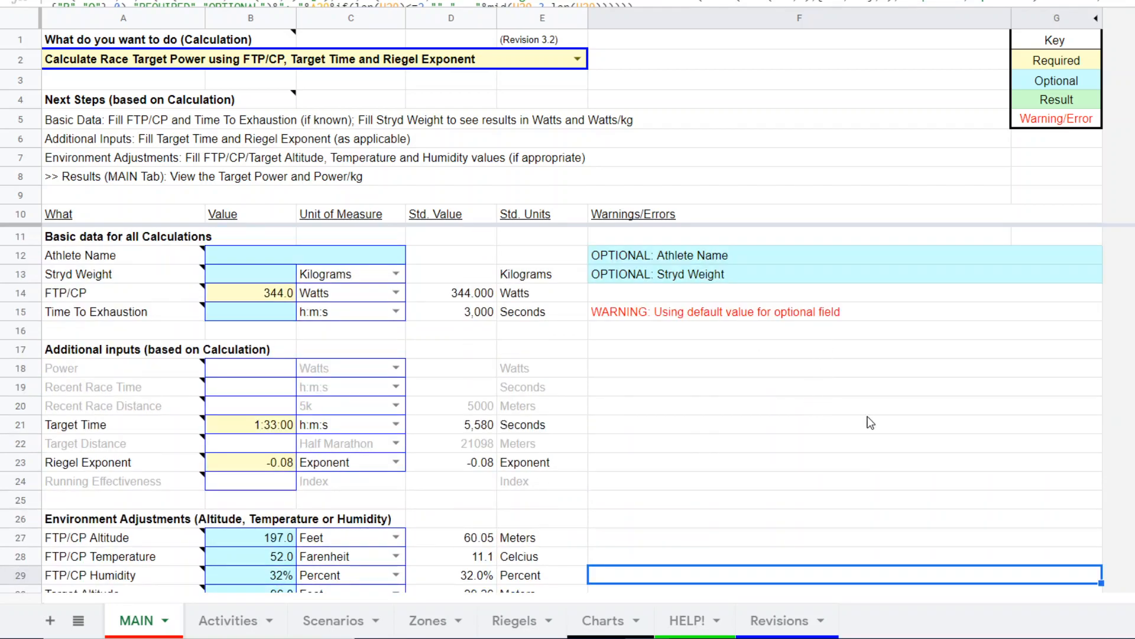
pyautogui.moveTo(771, 416)
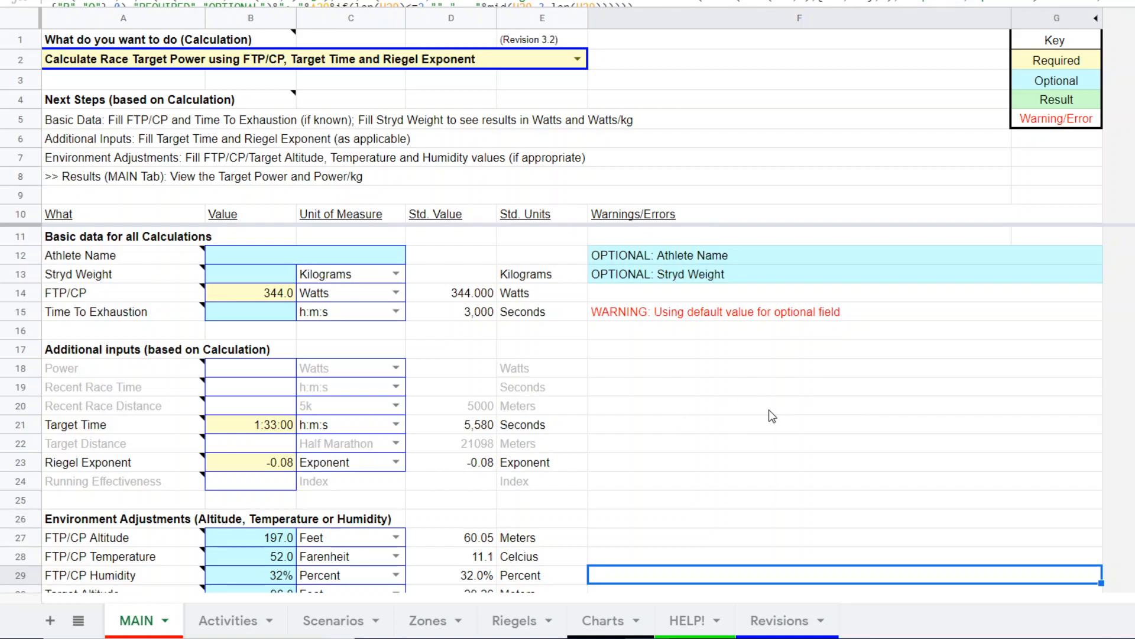
pyautogui.moveTo(761, 432)
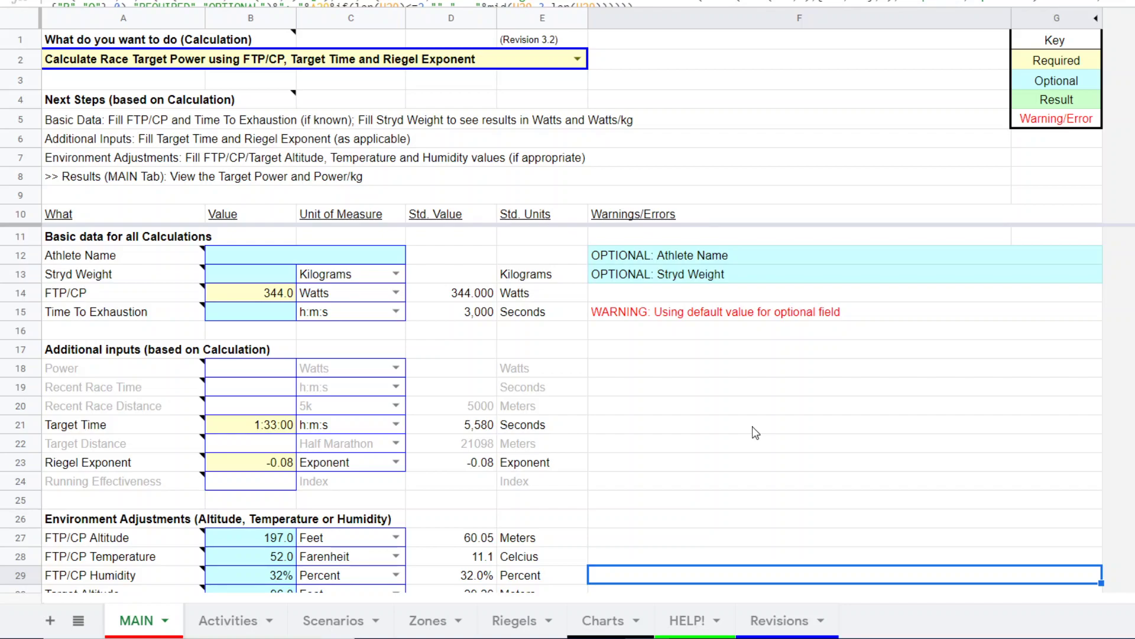
pyautogui.moveTo(696, 404)
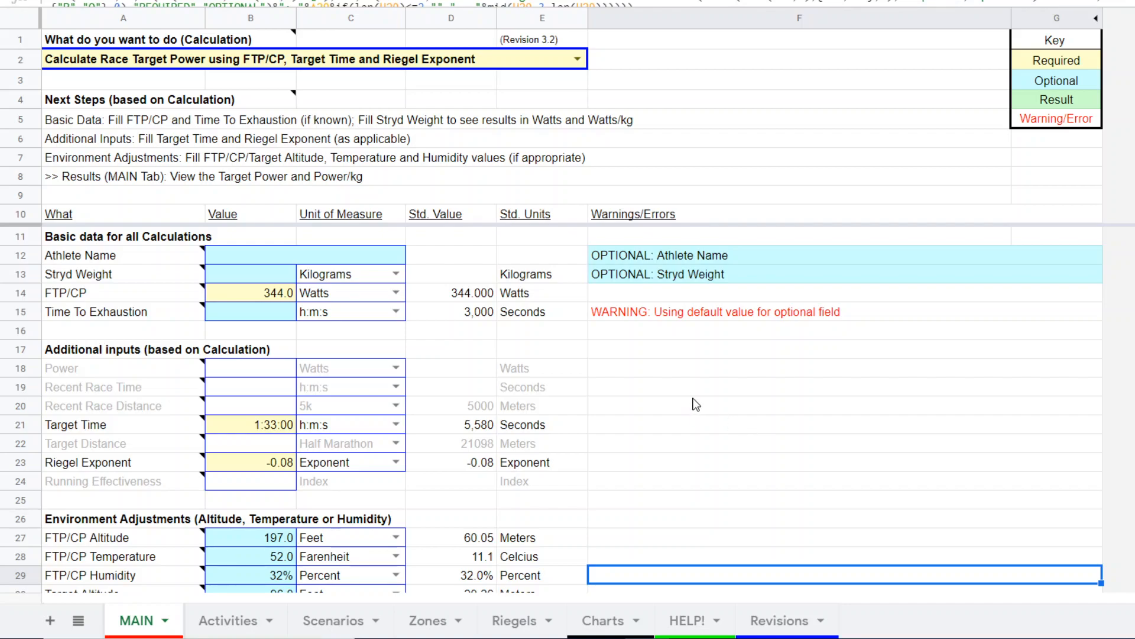
pyautogui.moveTo(662, 404)
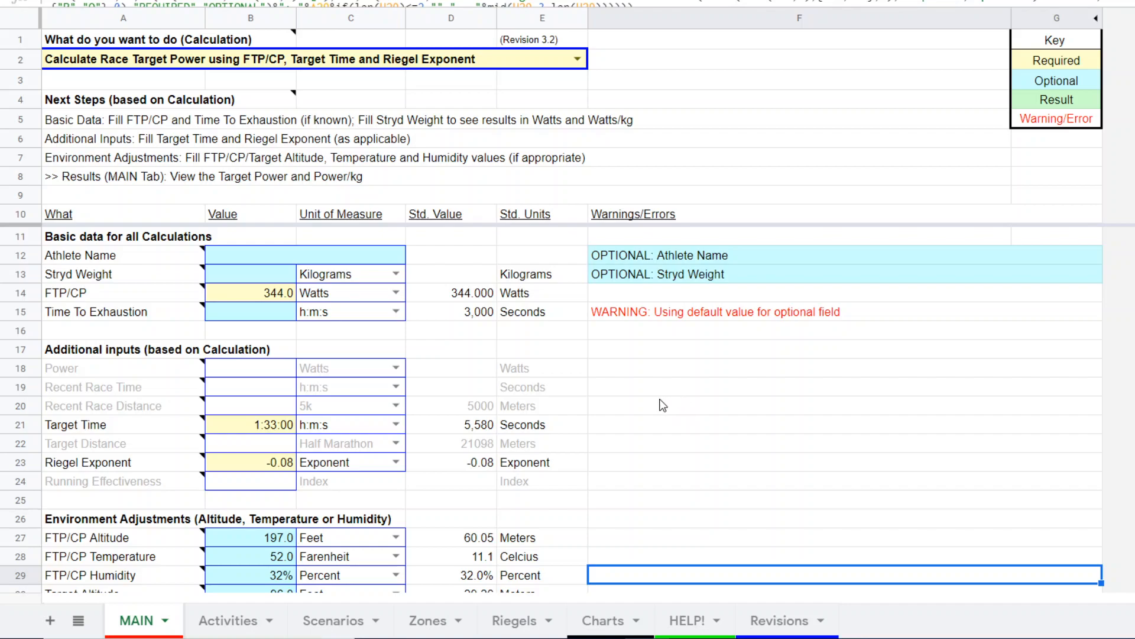
pyautogui.moveTo(664, 393)
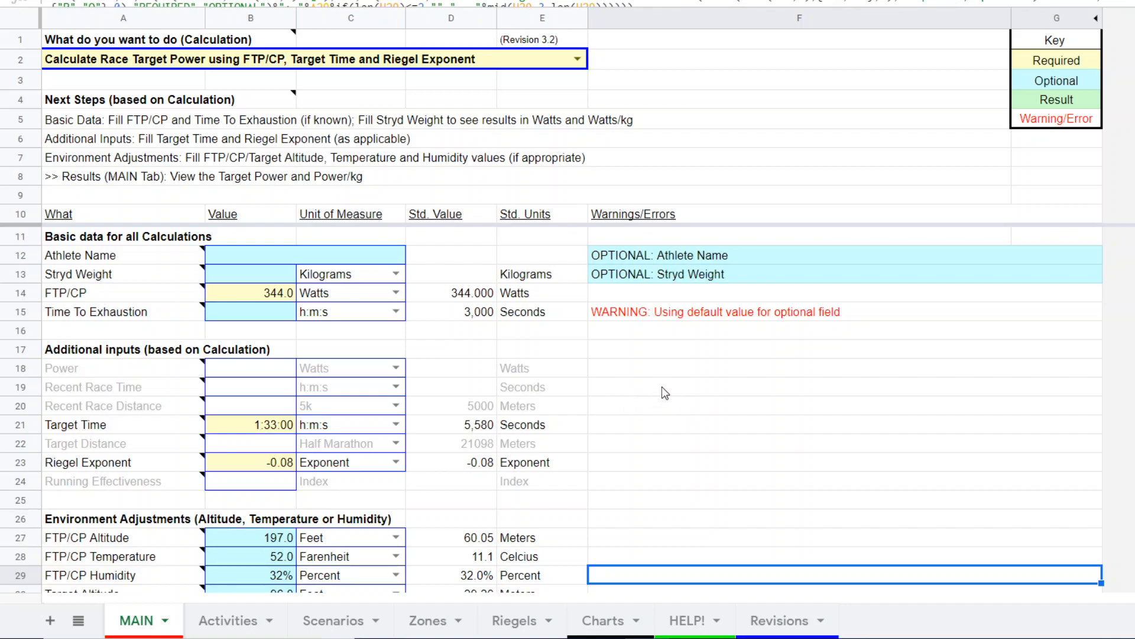
pyautogui.moveTo(751, 385)
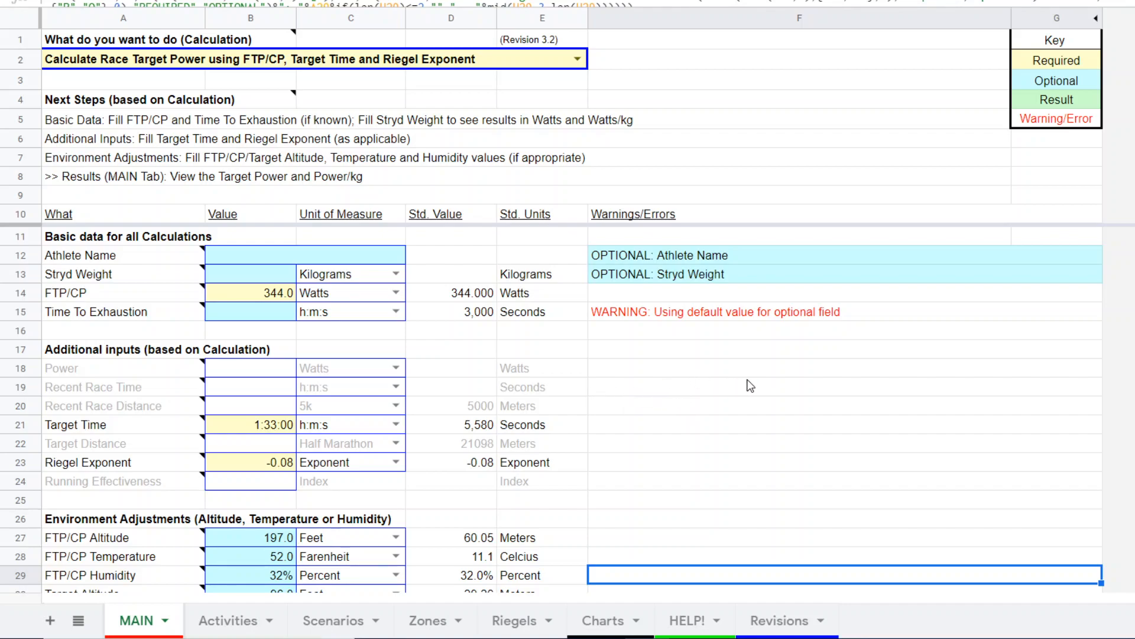
pyautogui.moveTo(694, 427)
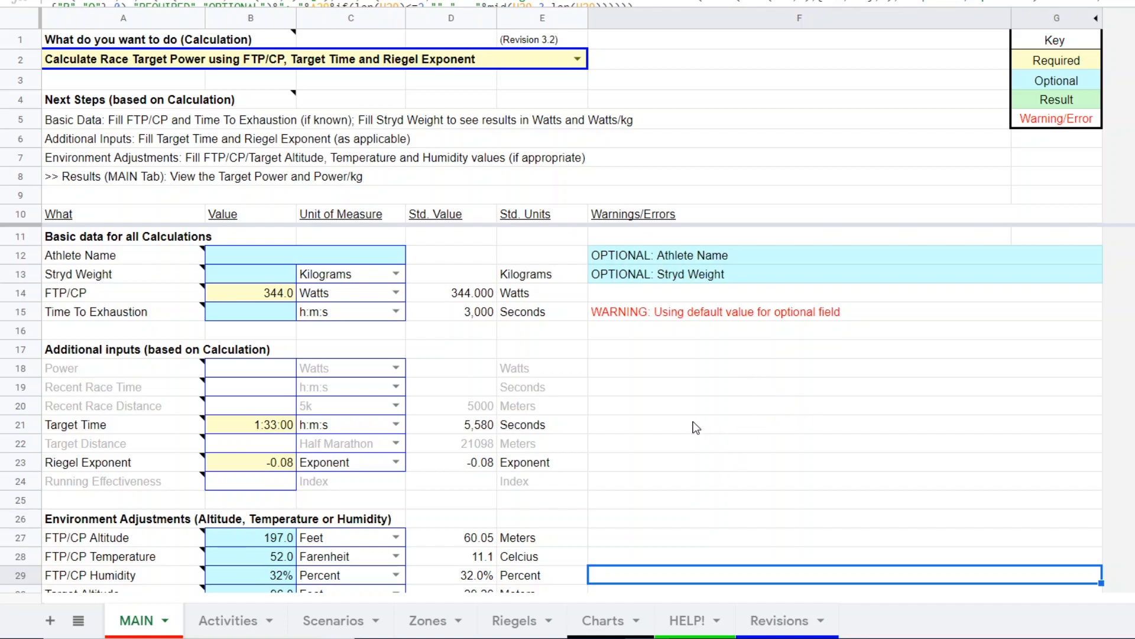
pyautogui.moveTo(613, 423)
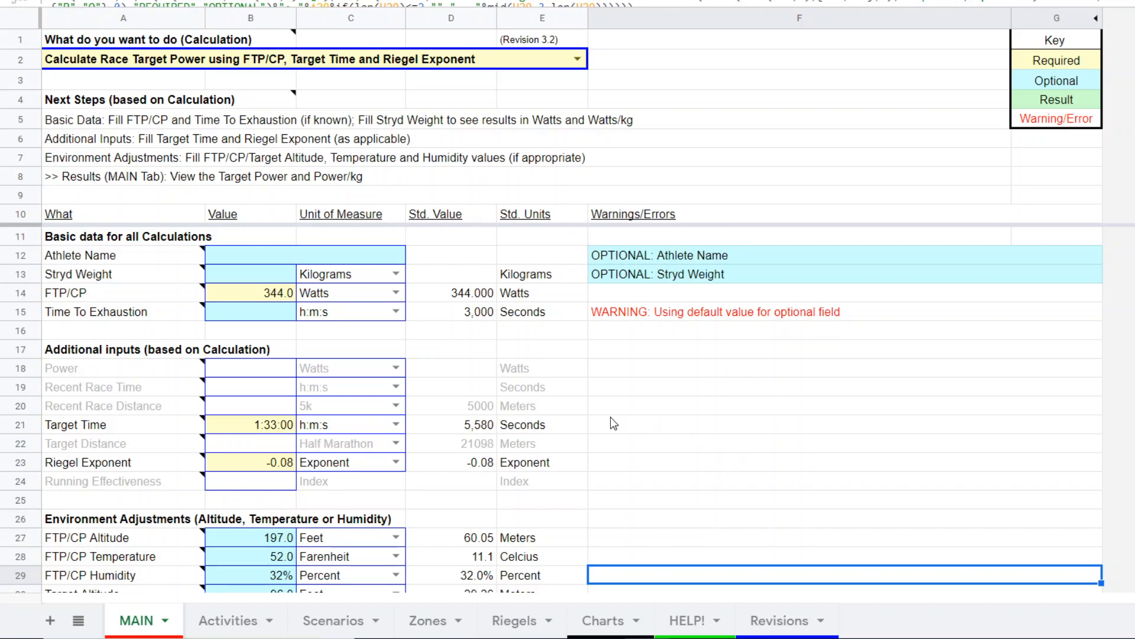
pyautogui.moveTo(605, 426)
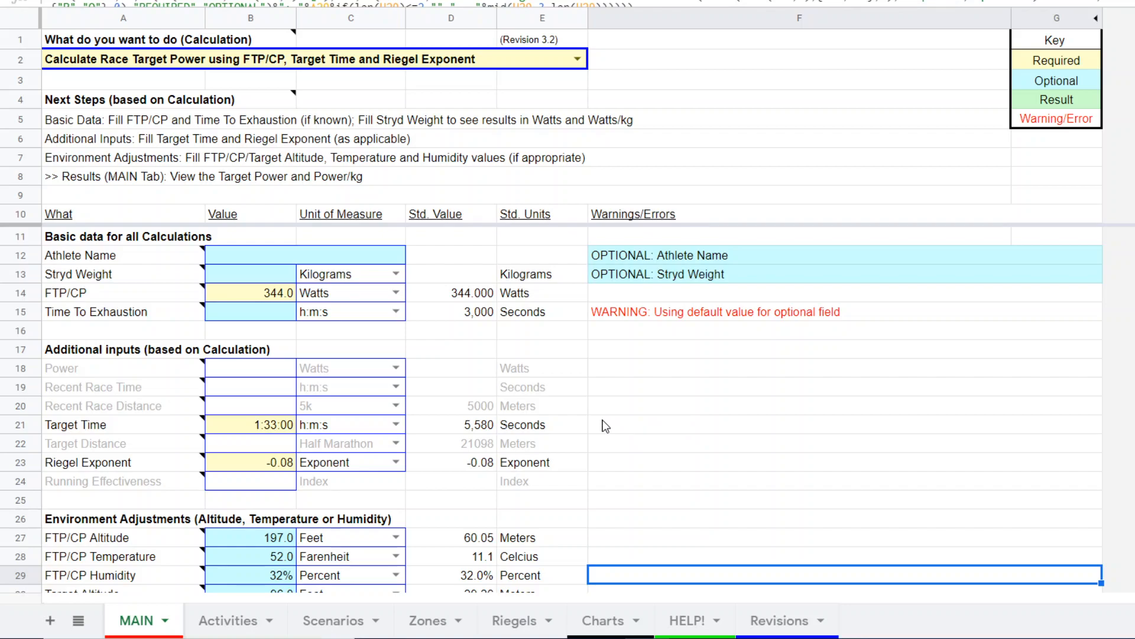
pyautogui.moveTo(341, 411)
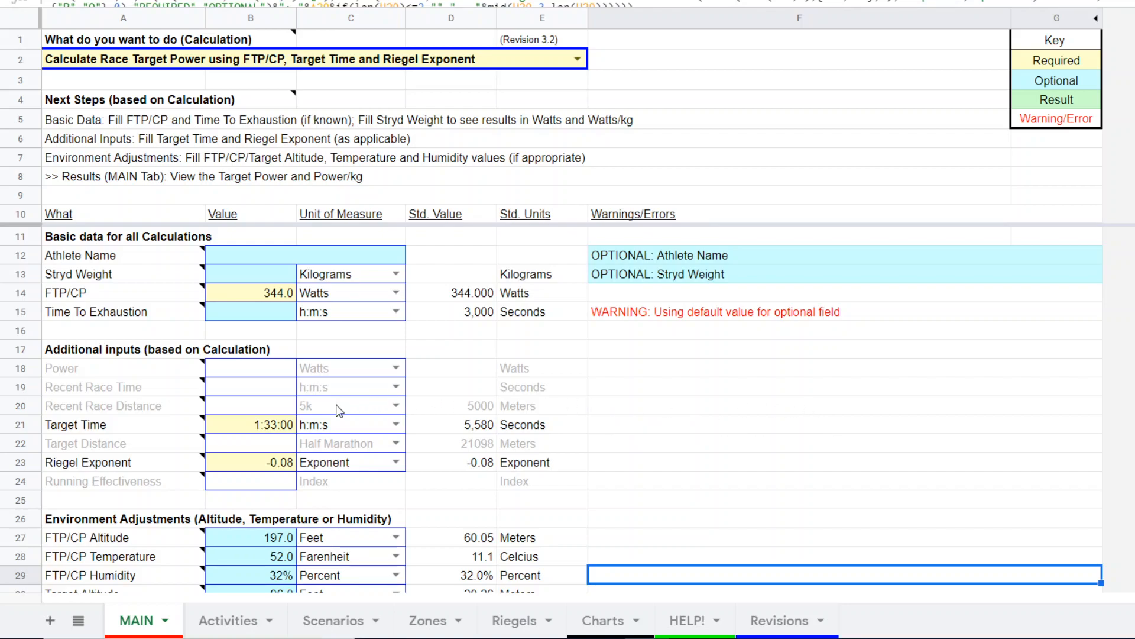
pyautogui.moveTo(317, 428)
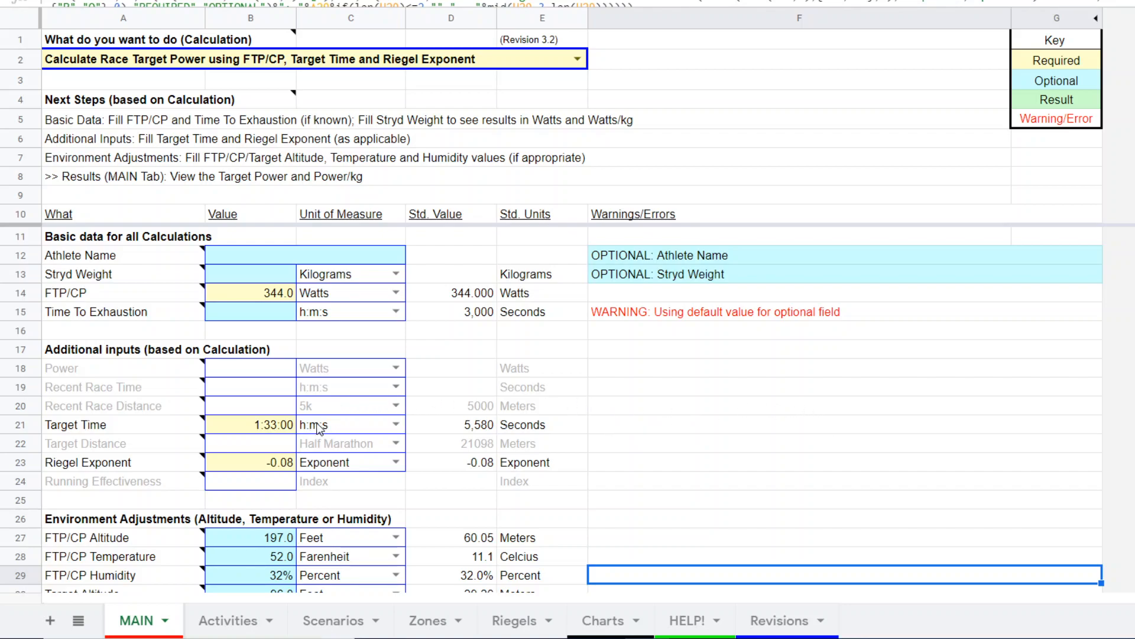
pyautogui.moveTo(673, 429)
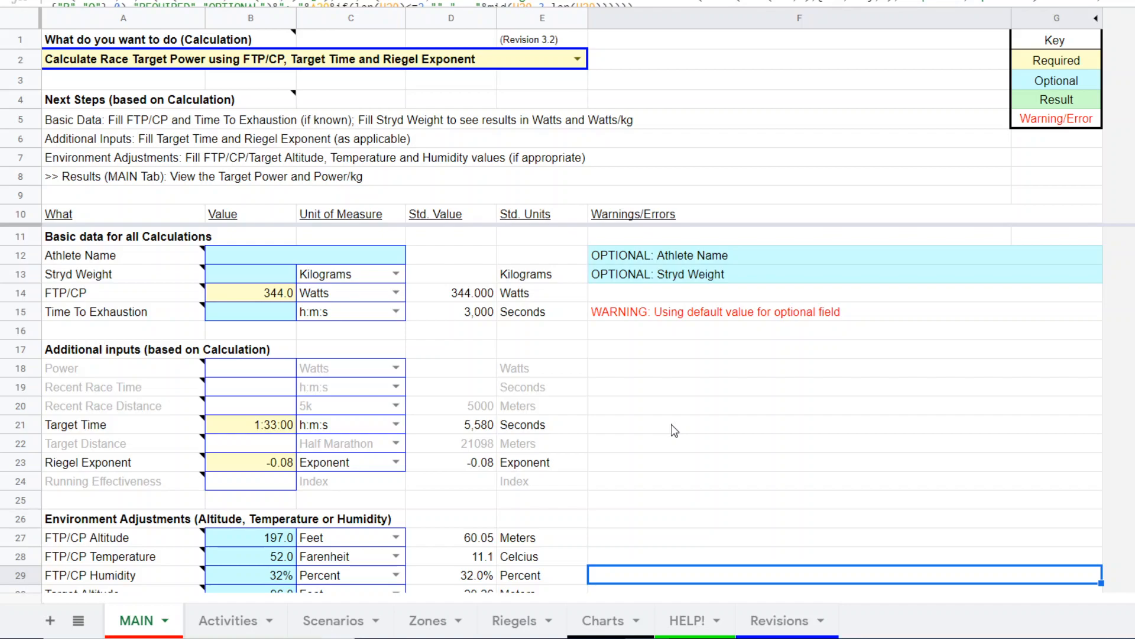
pyautogui.moveTo(328, 426)
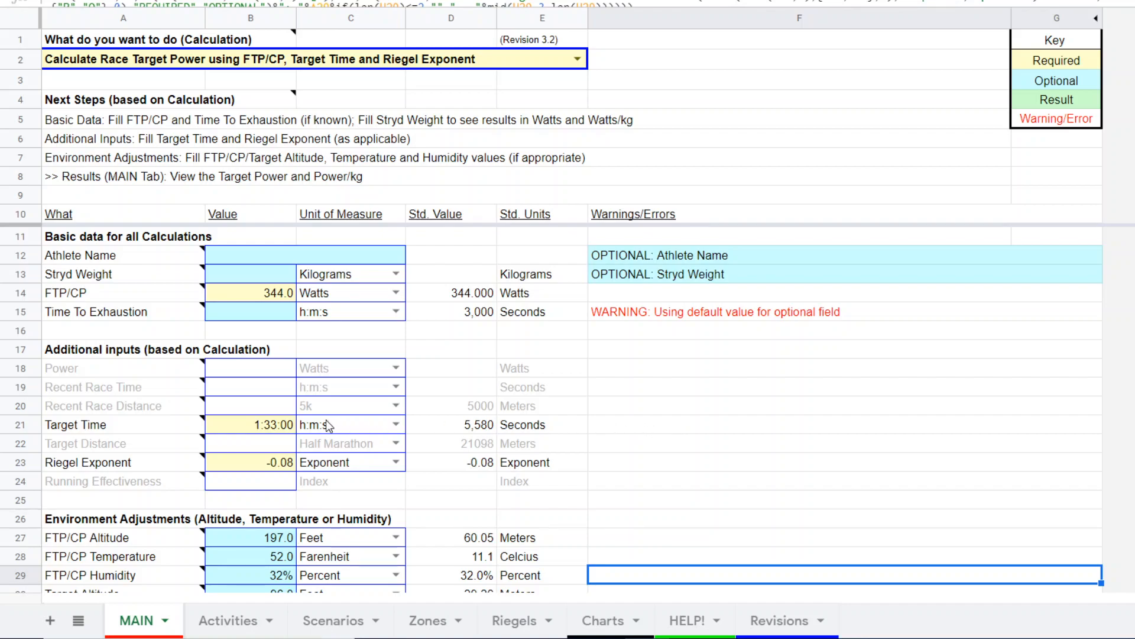
pyautogui.moveTo(711, 428)
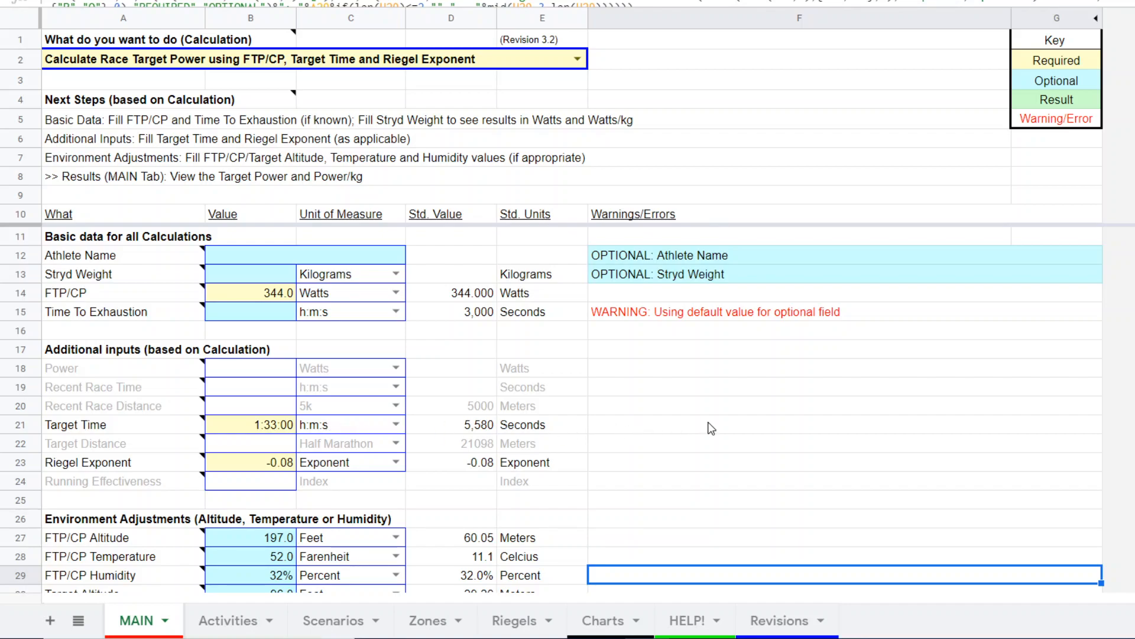
pyautogui.moveTo(787, 428)
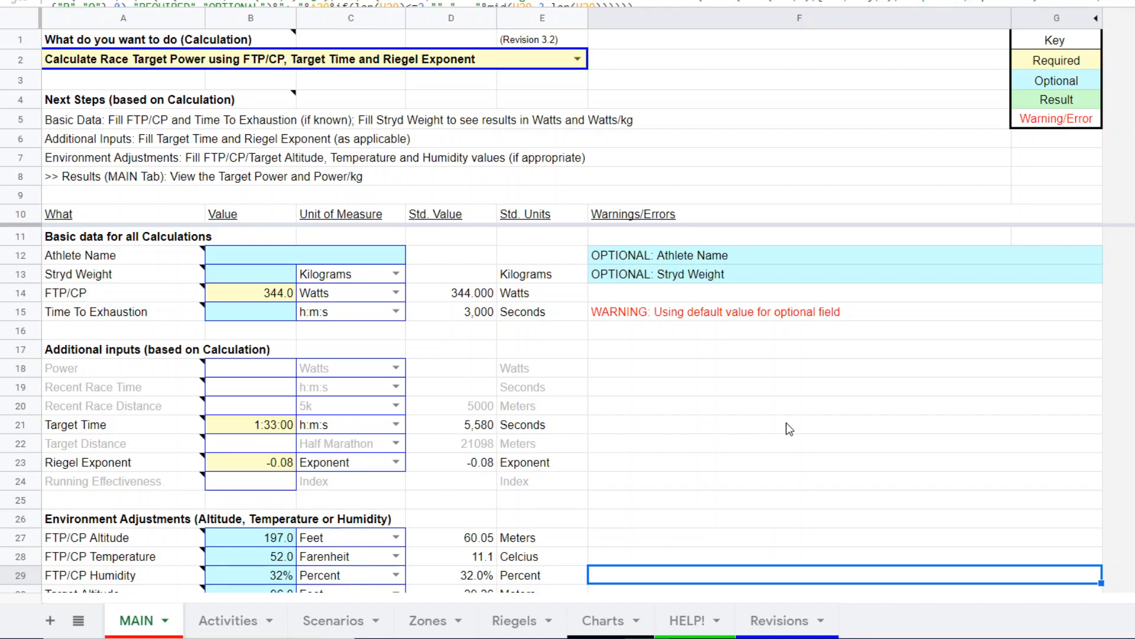
pyautogui.moveTo(694, 428)
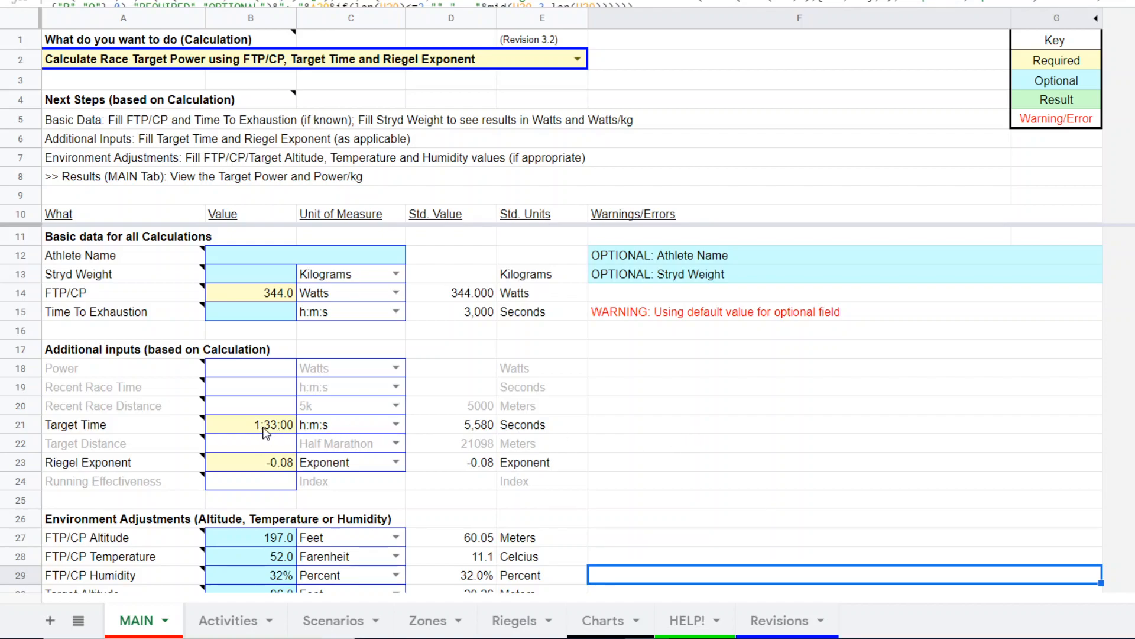
pyautogui.moveTo(274, 432)
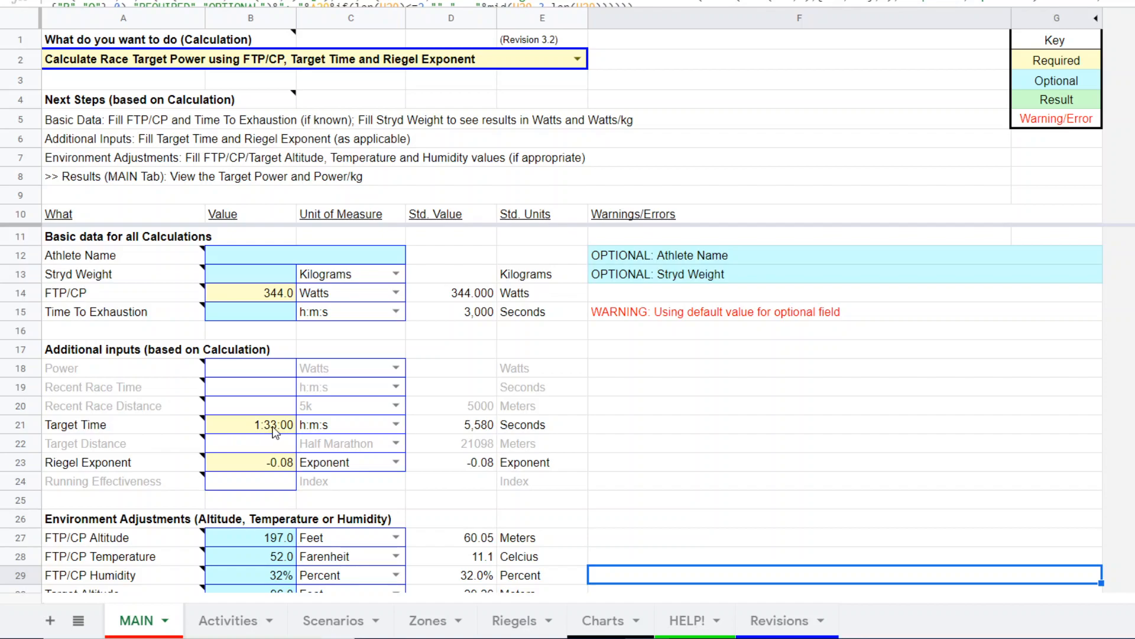
pyautogui.moveTo(726, 439)
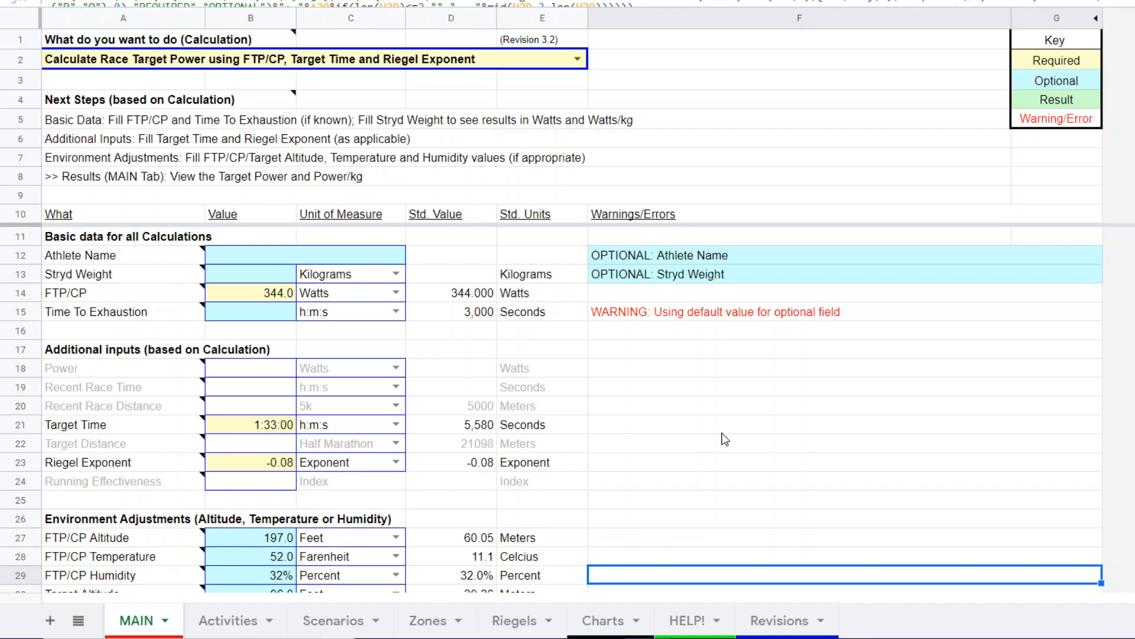
pyautogui.moveTo(320, 413)
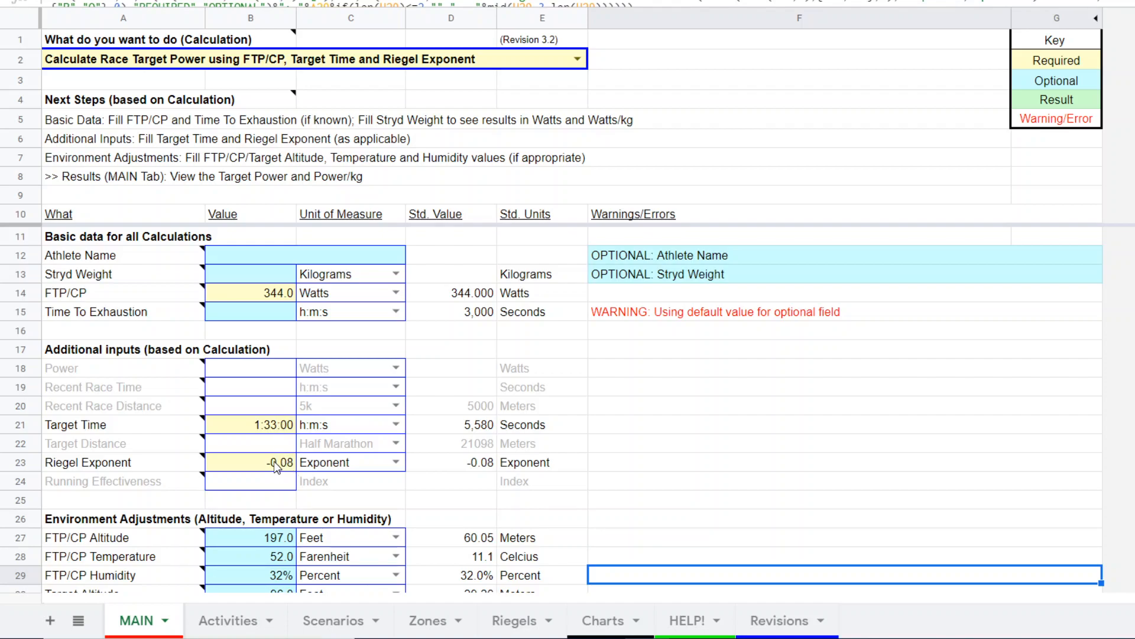
pyautogui.moveTo(632, 465)
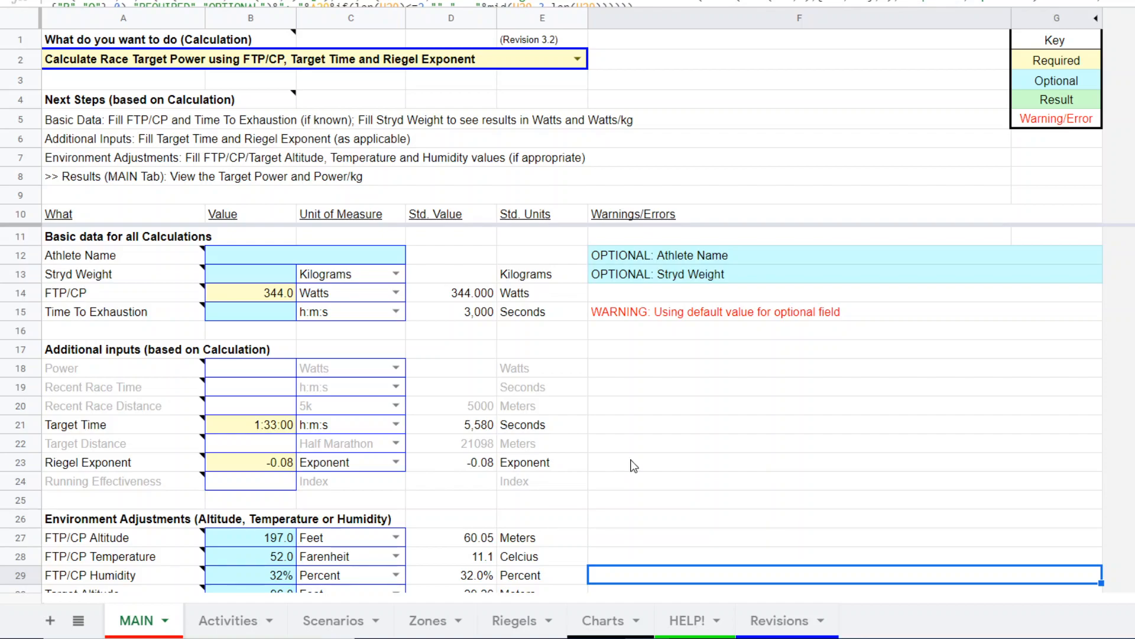
pyautogui.moveTo(568, 588)
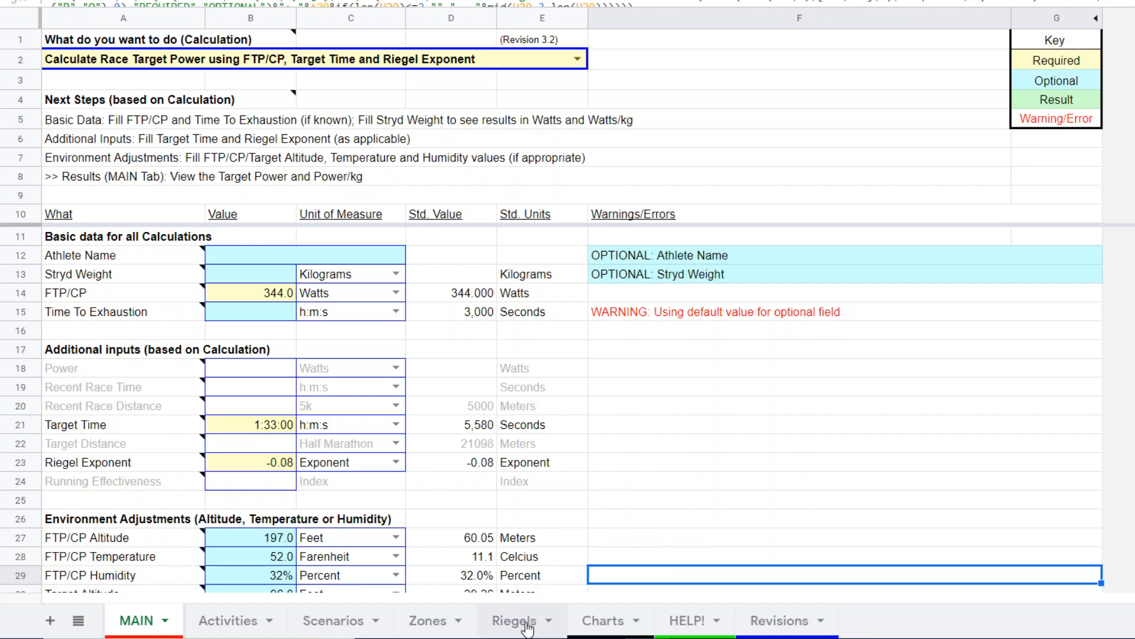
pyautogui.click(514, 620)
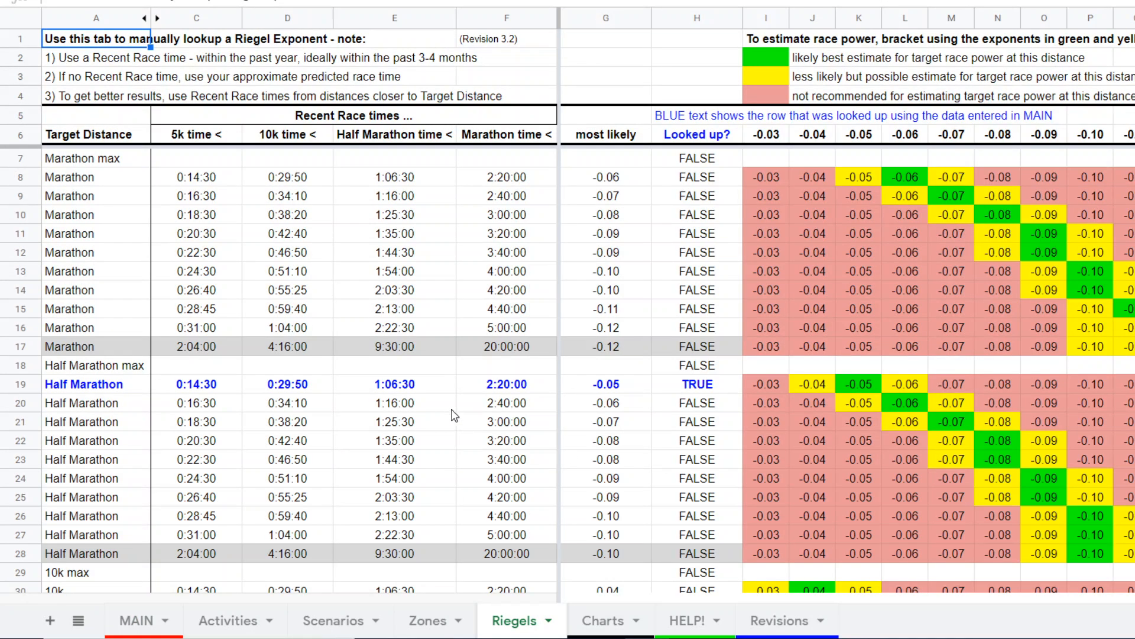
pyautogui.scroll(-3)
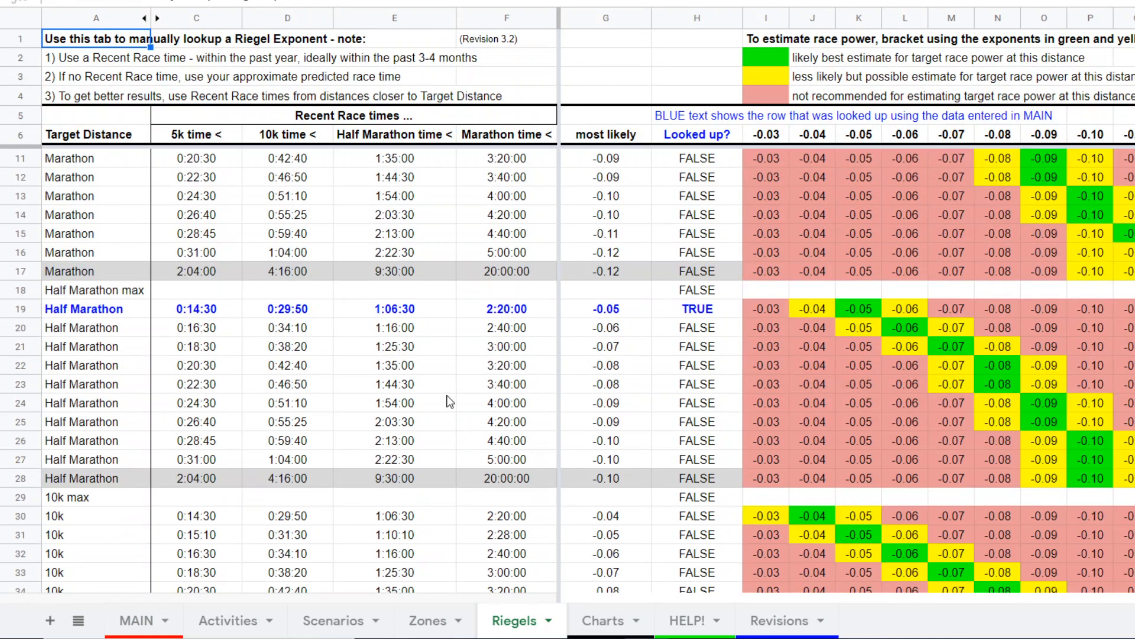
pyautogui.moveTo(393, 372)
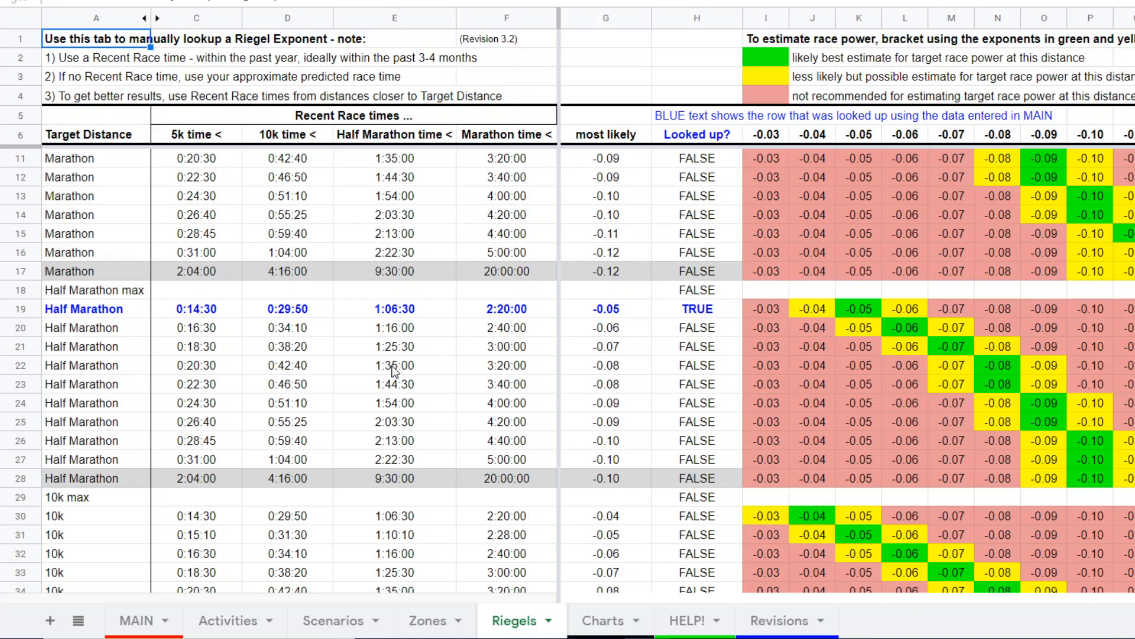
pyautogui.moveTo(514, 372)
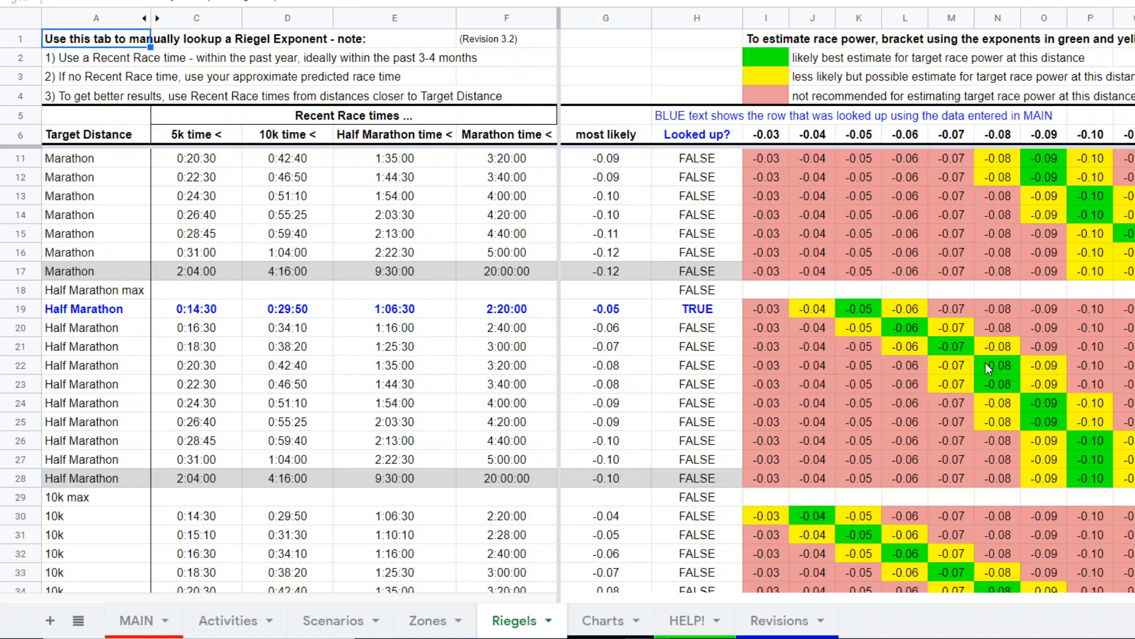
pyautogui.moveTo(1009, 371)
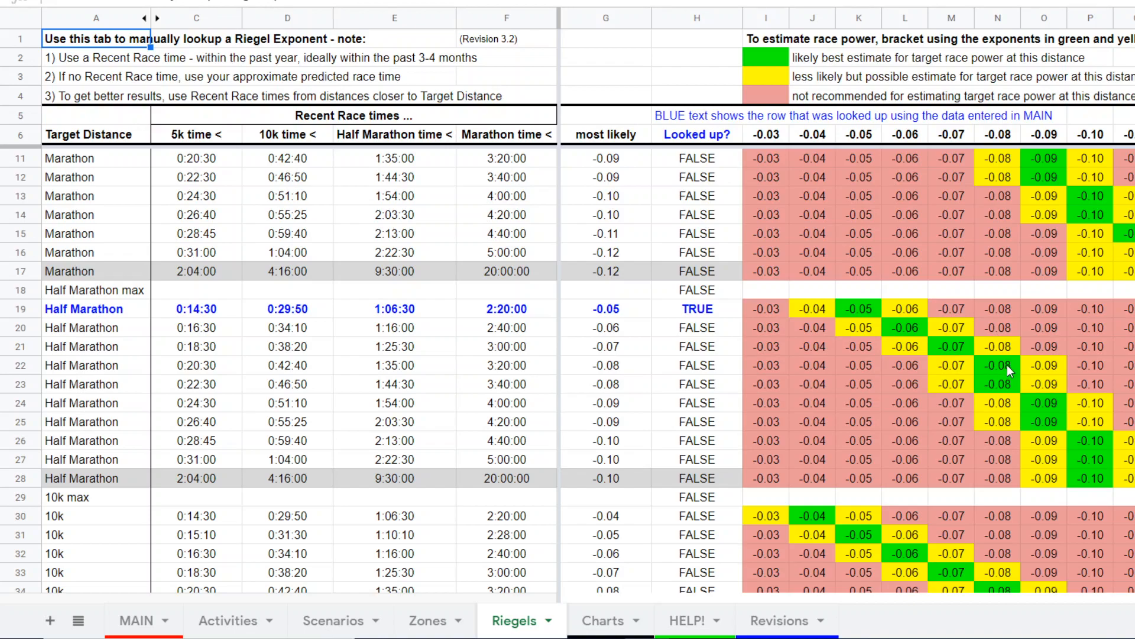
pyautogui.moveTo(997, 374)
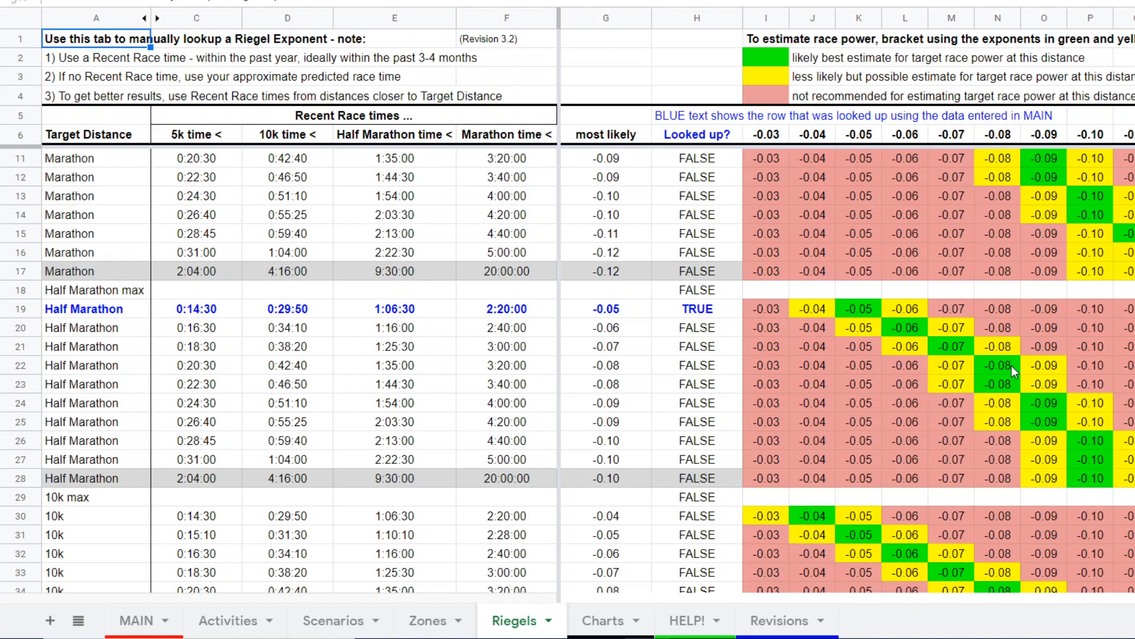
pyautogui.moveTo(956, 369)
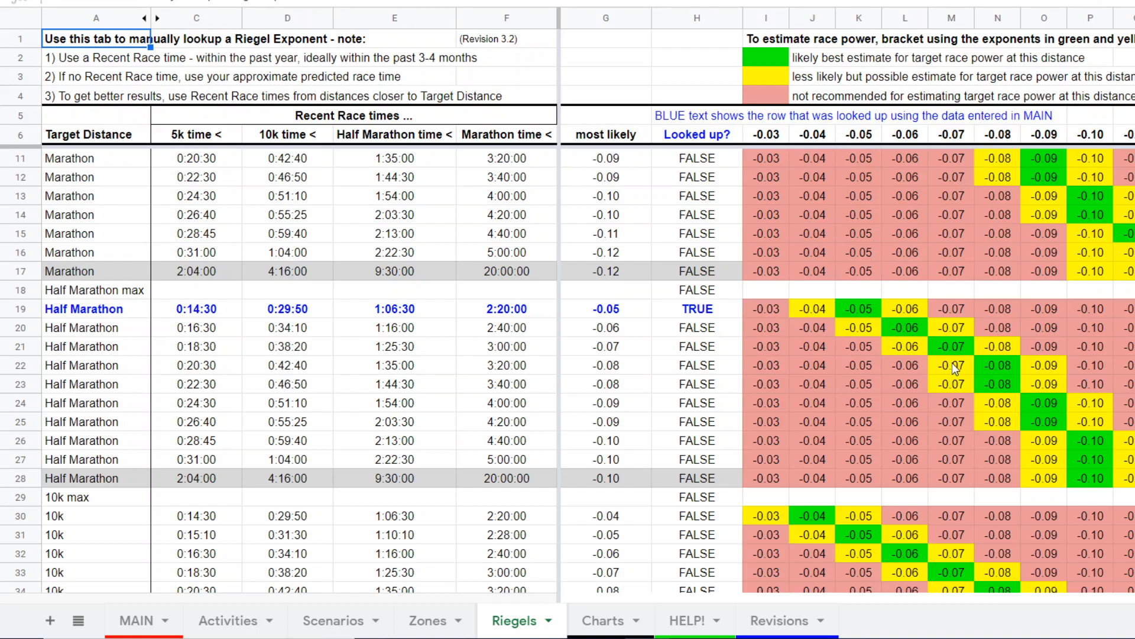
pyautogui.moveTo(968, 375)
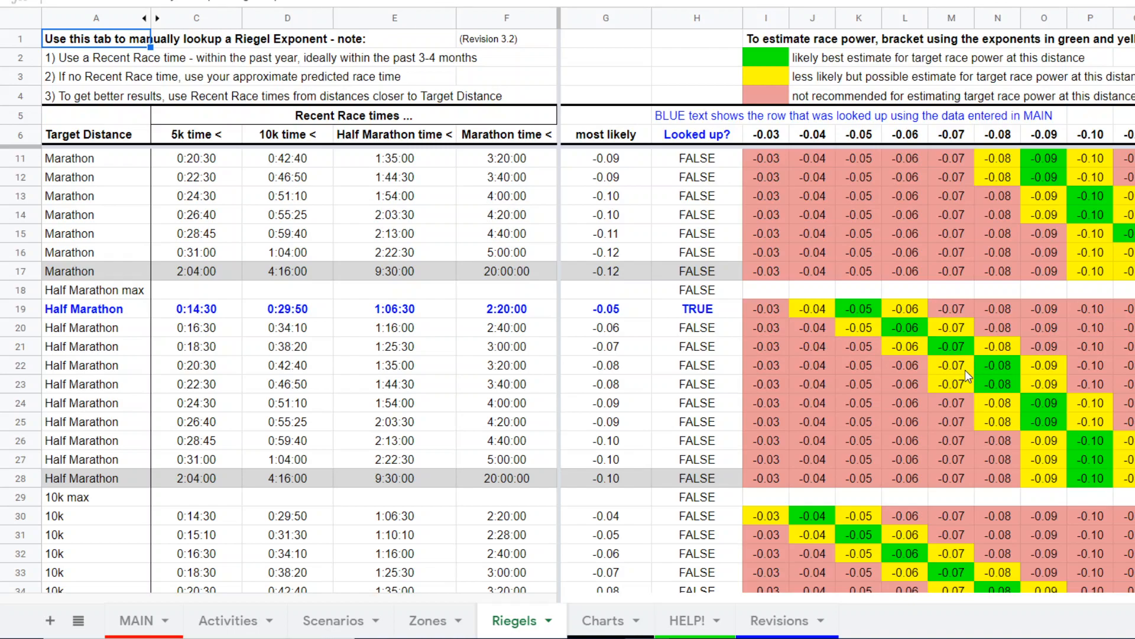
pyautogui.moveTo(1046, 373)
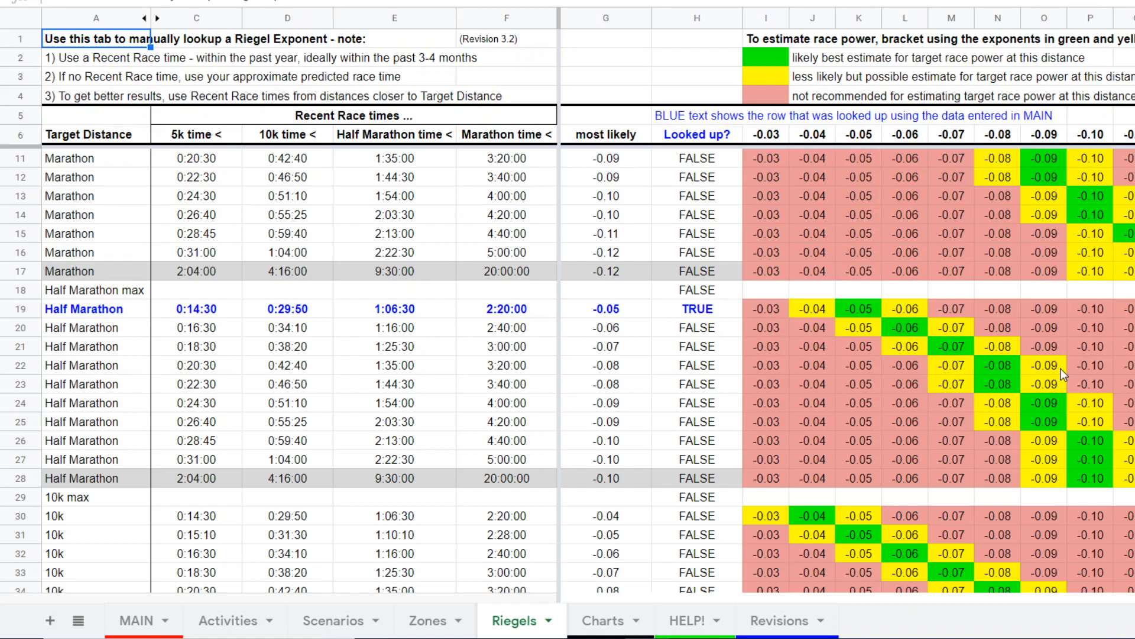
pyautogui.moveTo(1041, 375)
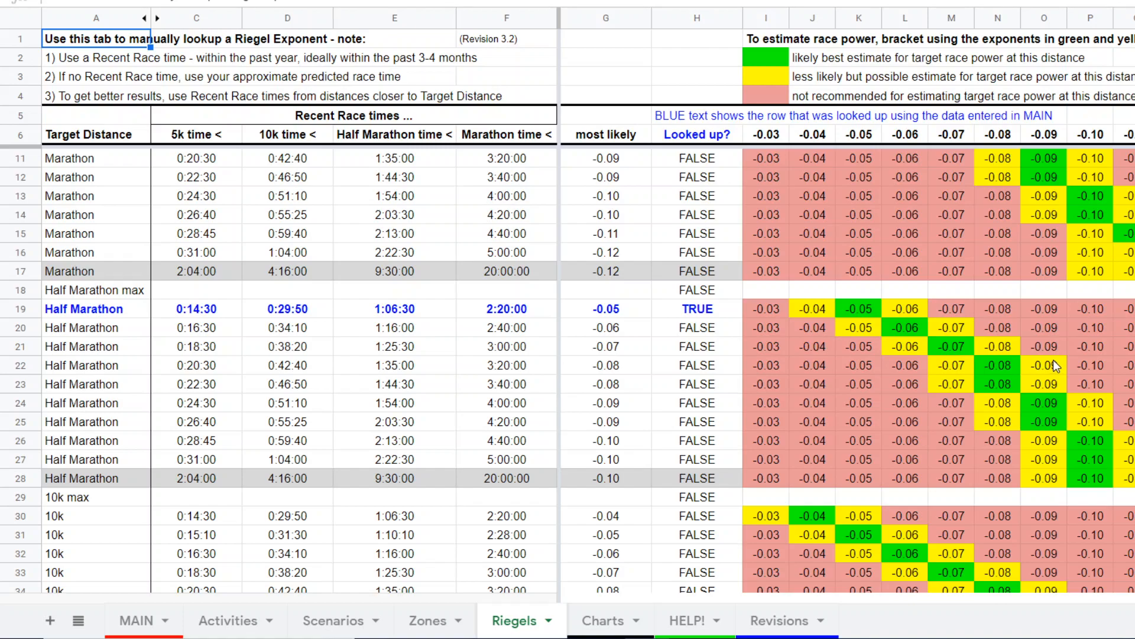
pyautogui.moveTo(1048, 368)
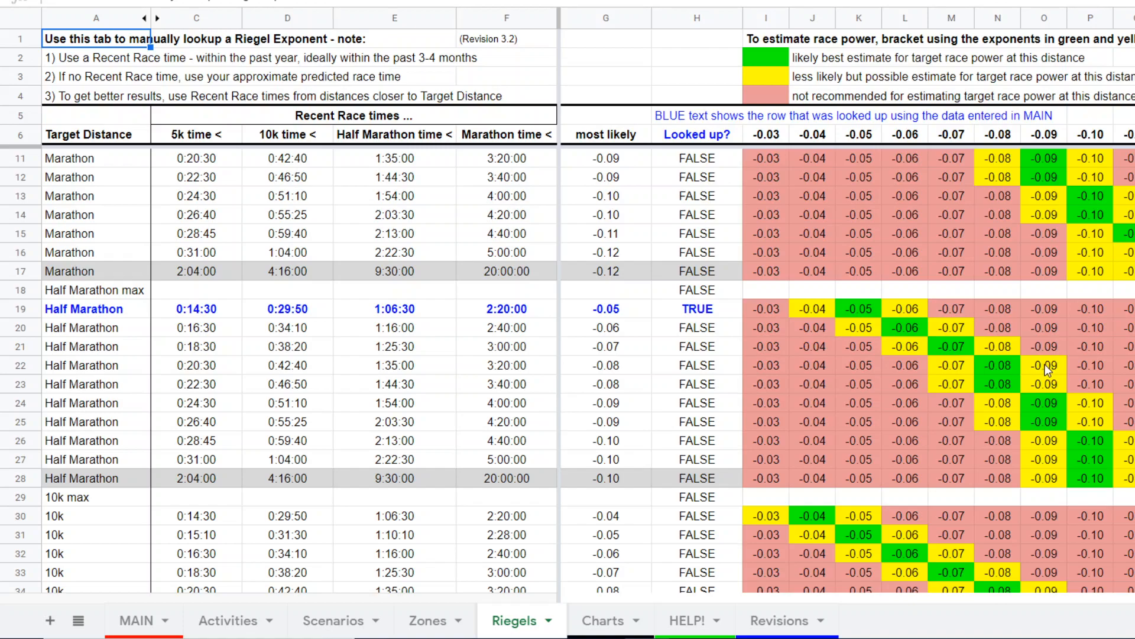
pyautogui.moveTo(1038, 376)
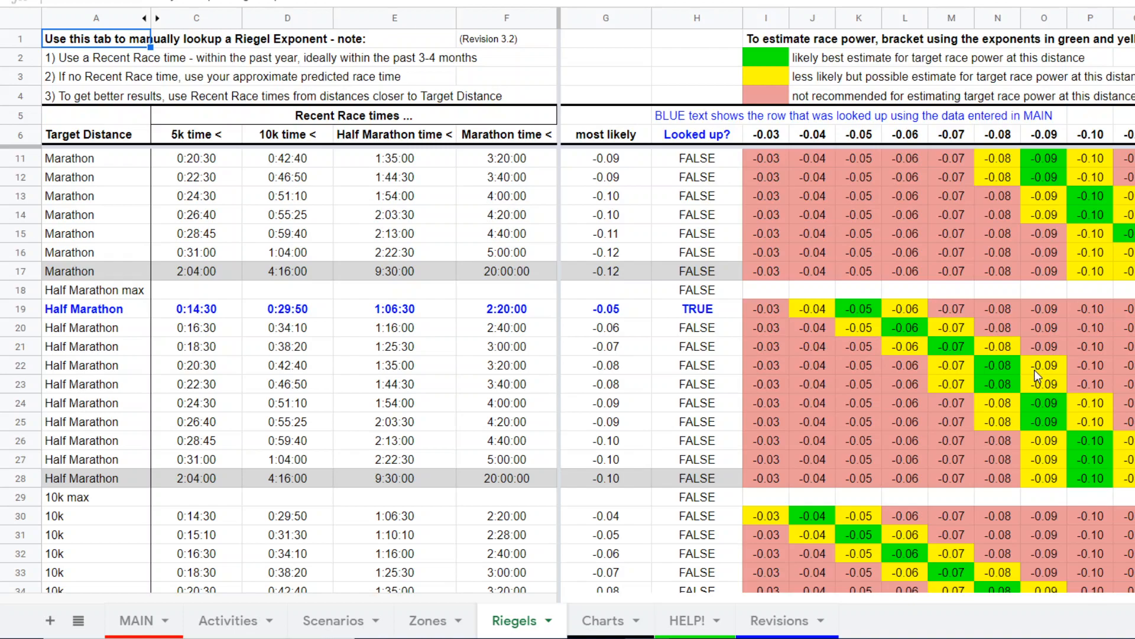
pyautogui.moveTo(1056, 375)
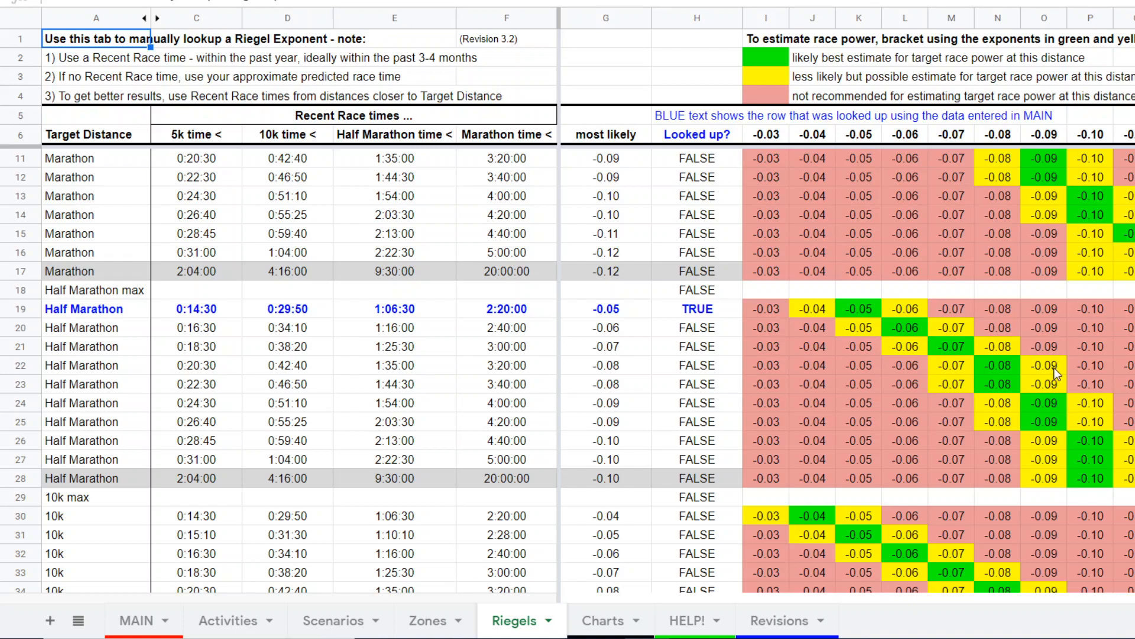
pyautogui.moveTo(1010, 373)
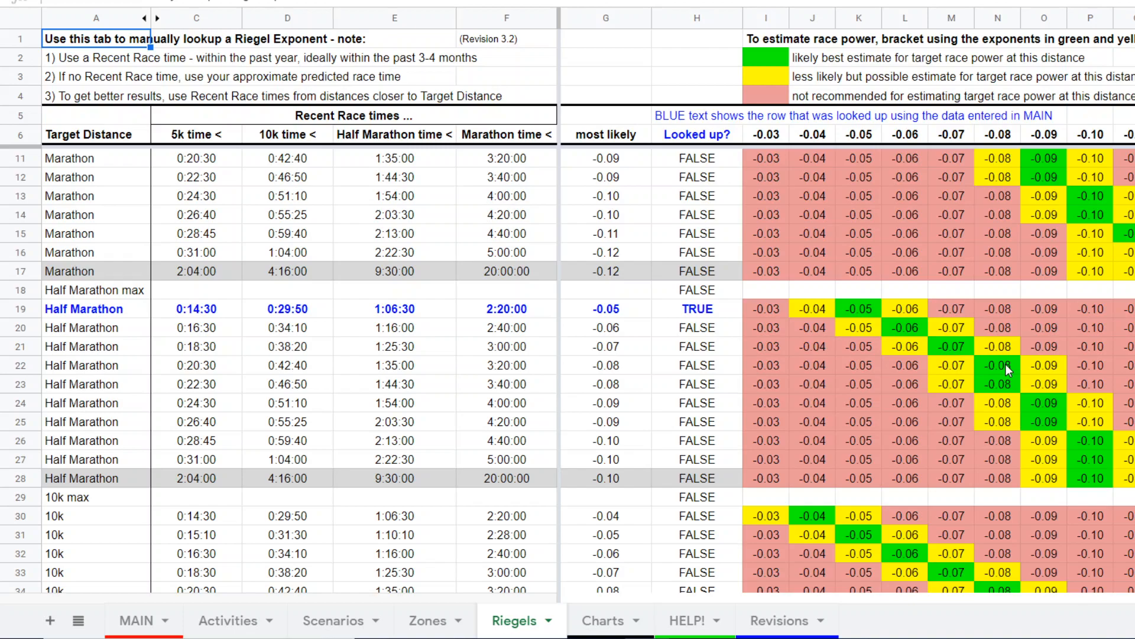
# Return to the MAIN sheet and scroll down to the Environment Adjustments rows
pyautogui.click(135, 620)
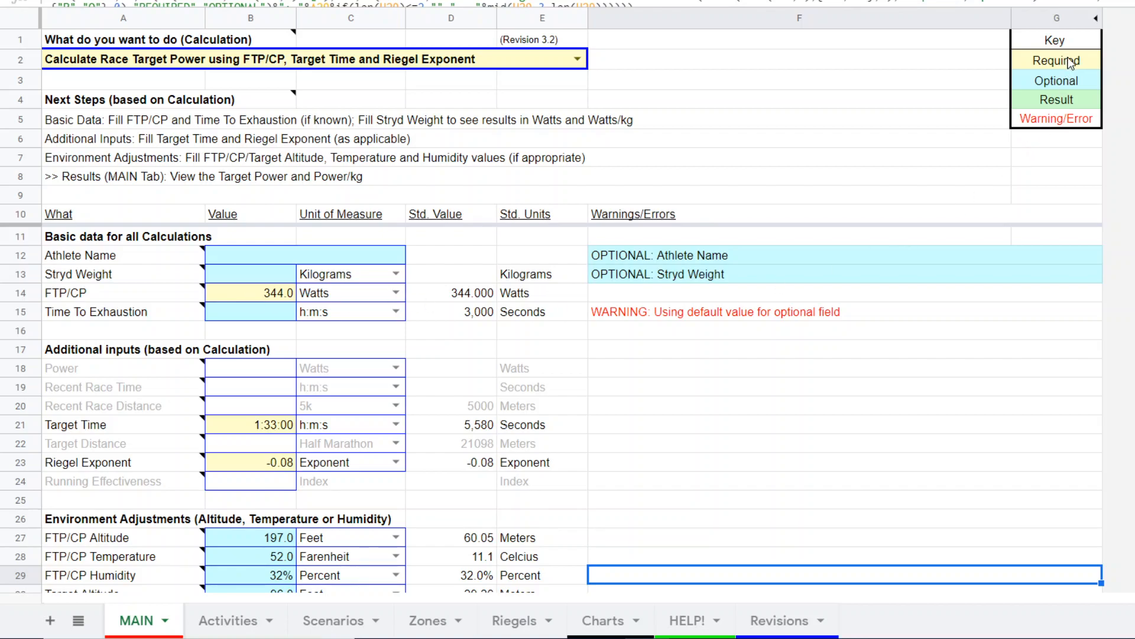
pyautogui.moveTo(274, 349)
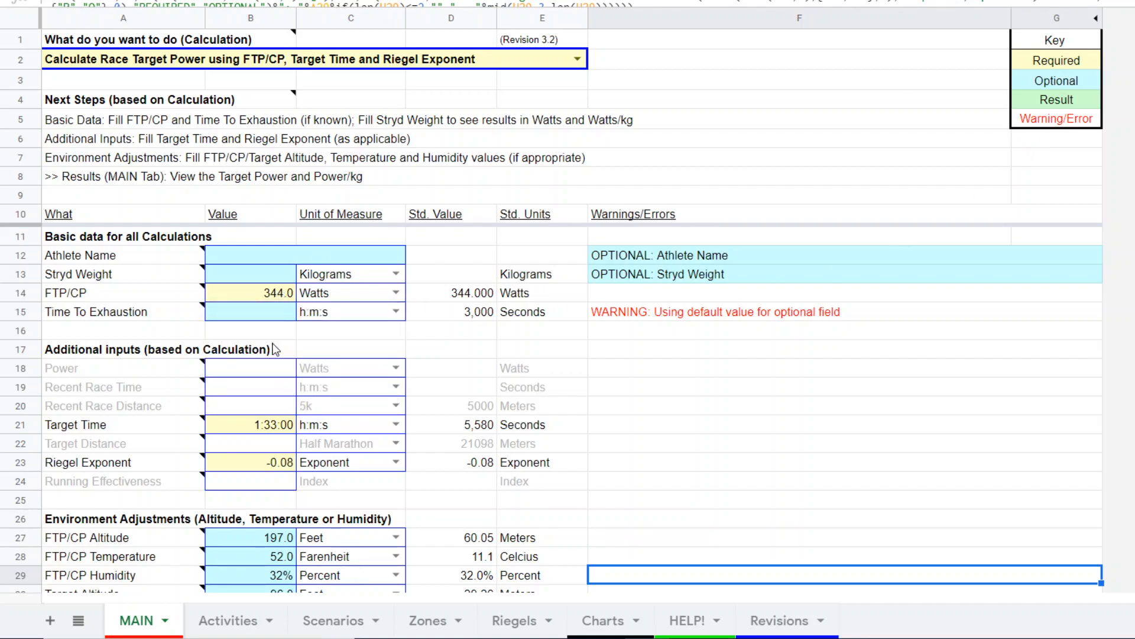
pyautogui.moveTo(486, 472)
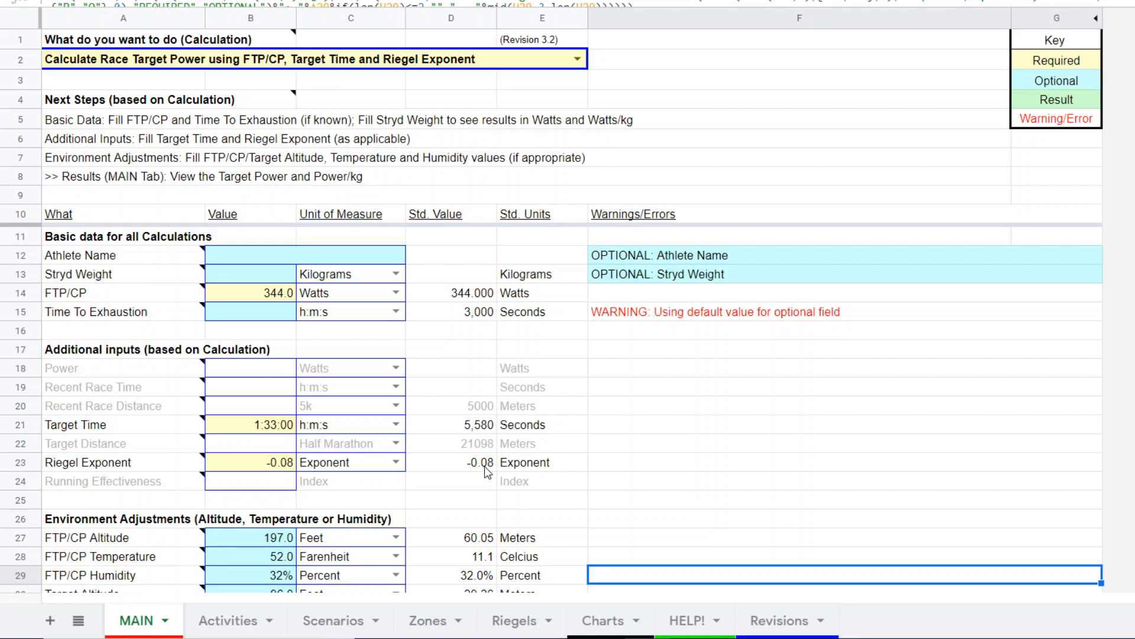
pyautogui.scroll(-3)
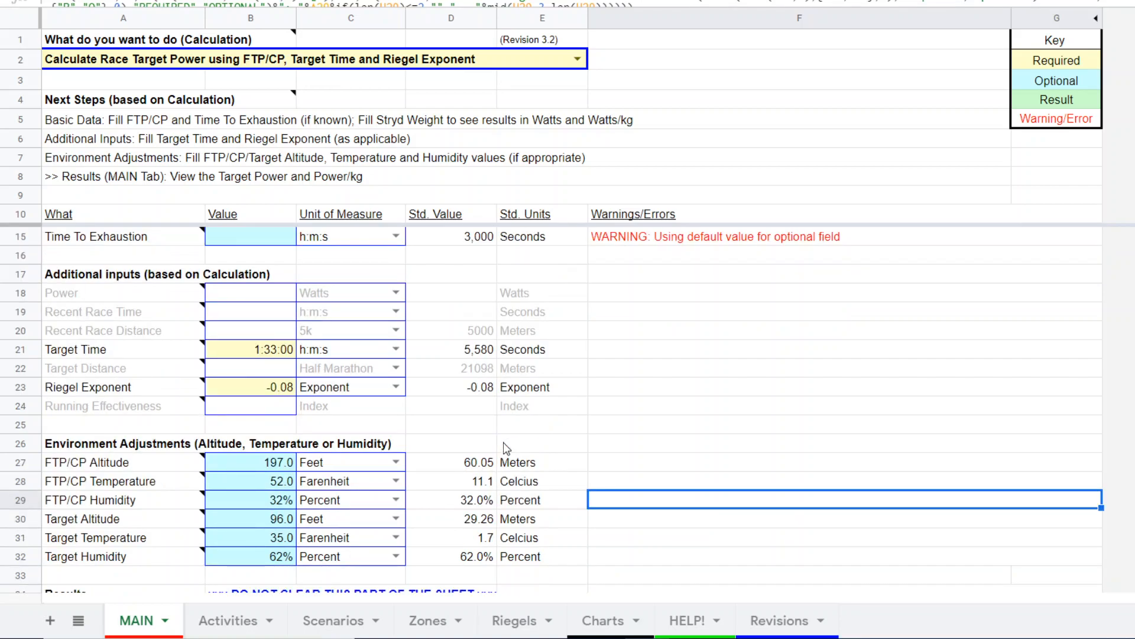
pyautogui.moveTo(998, 114)
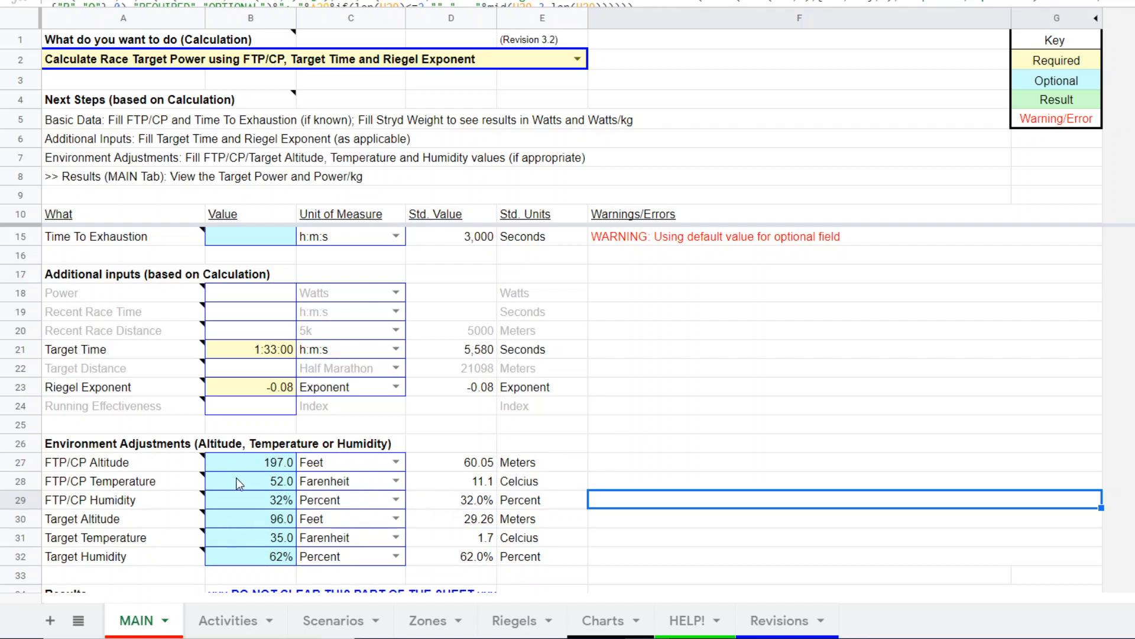
pyautogui.moveTo(162, 481)
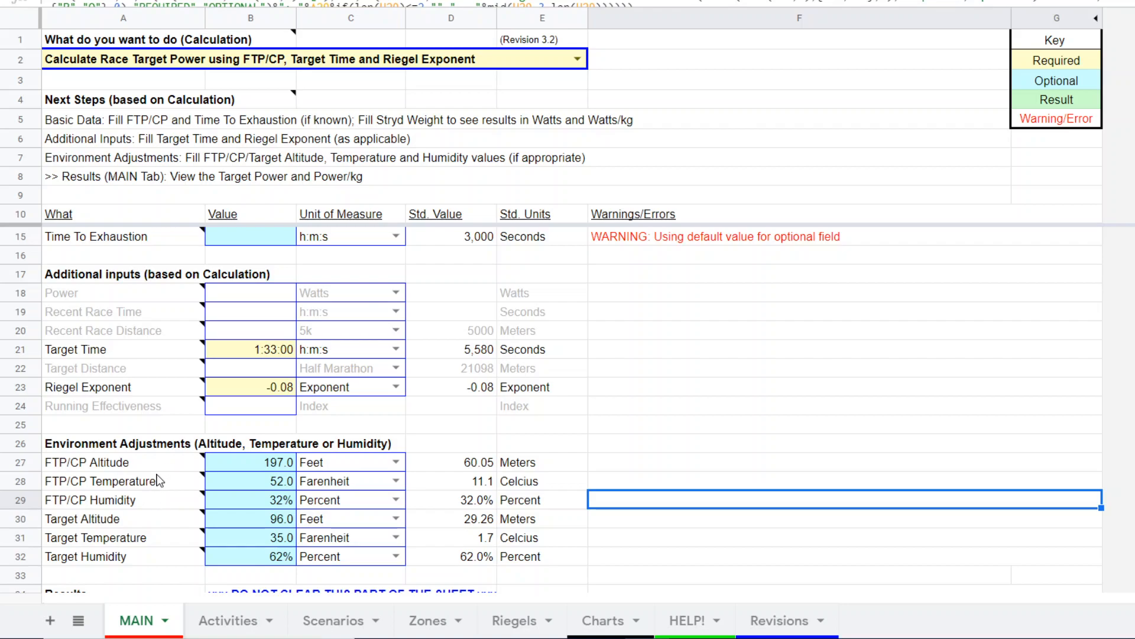
pyautogui.moveTo(184, 532)
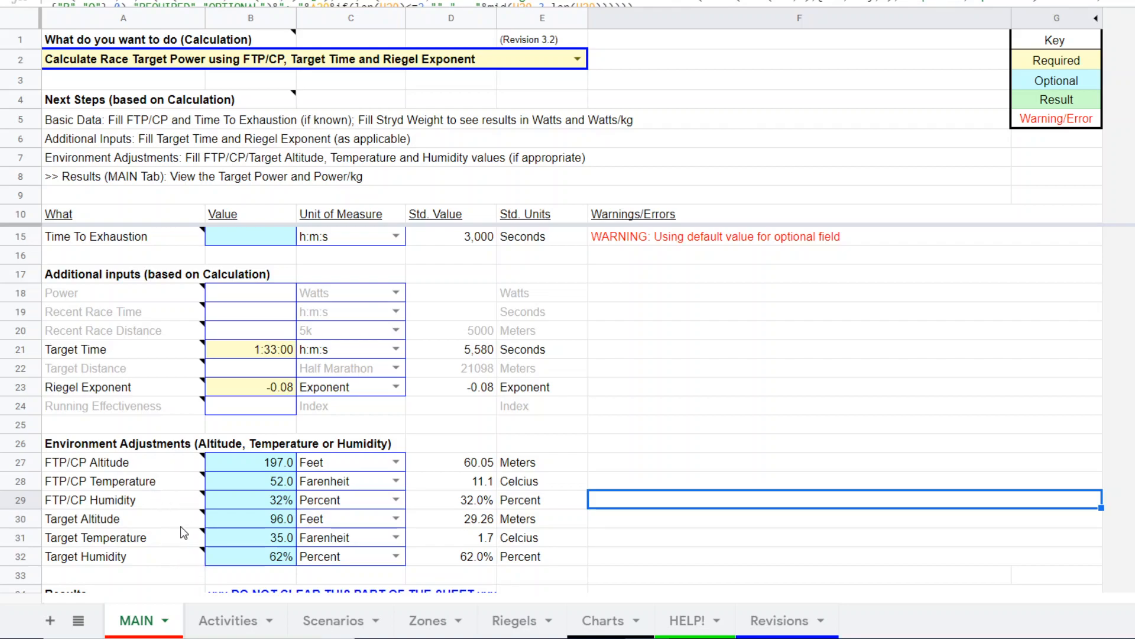
pyautogui.moveTo(486, 484)
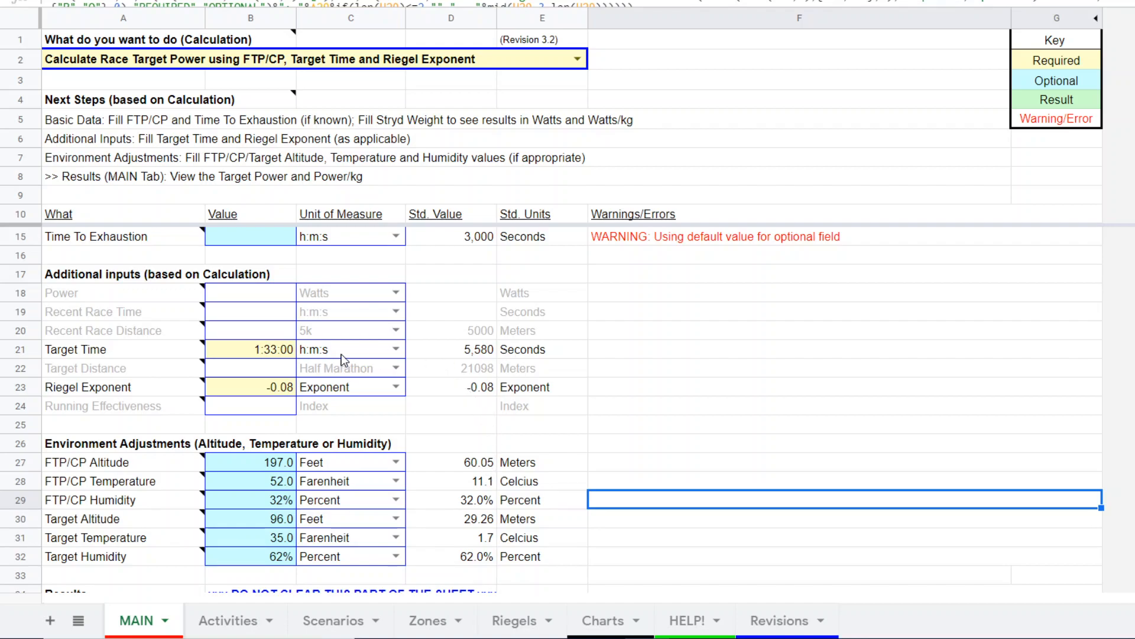
pyautogui.moveTo(460, 351)
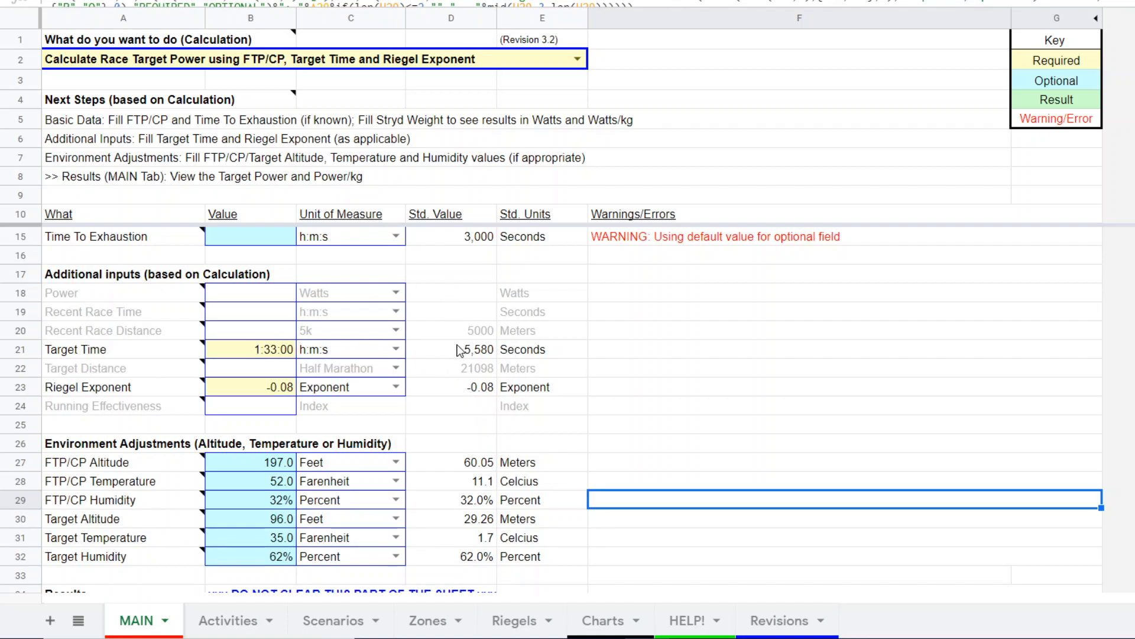
pyautogui.moveTo(436, 344)
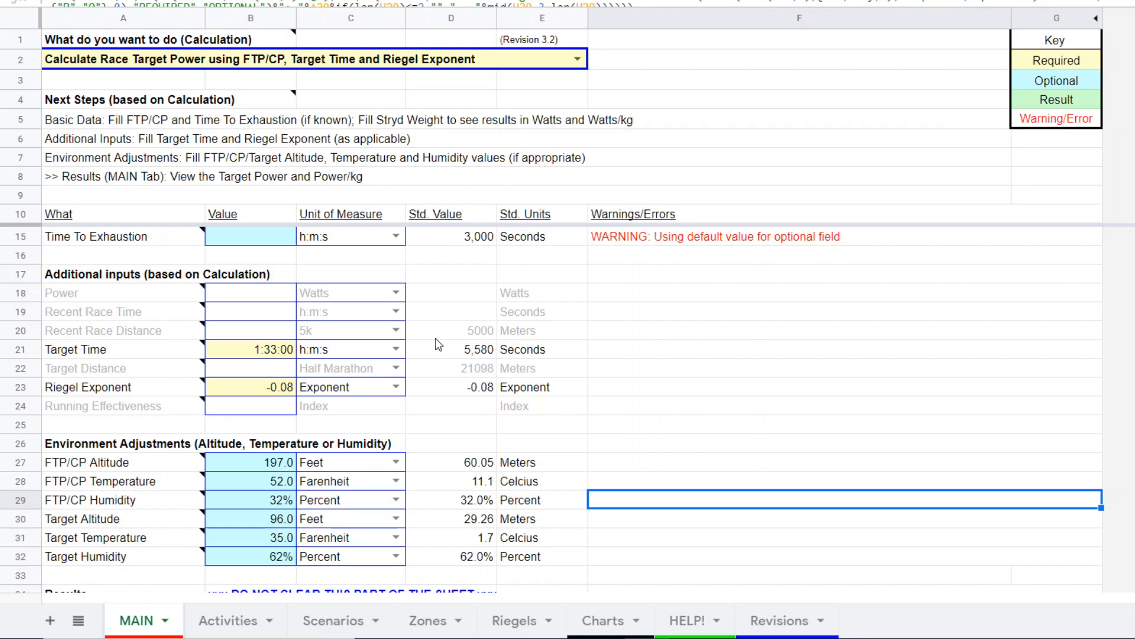
pyautogui.scroll(-3)
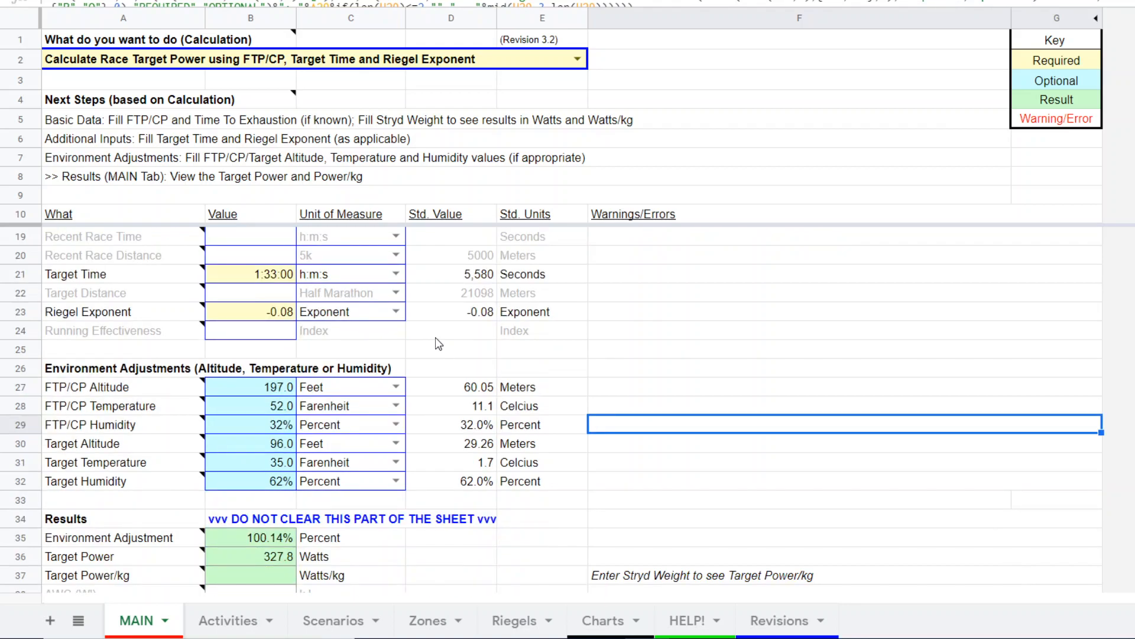
pyautogui.scroll(-3)
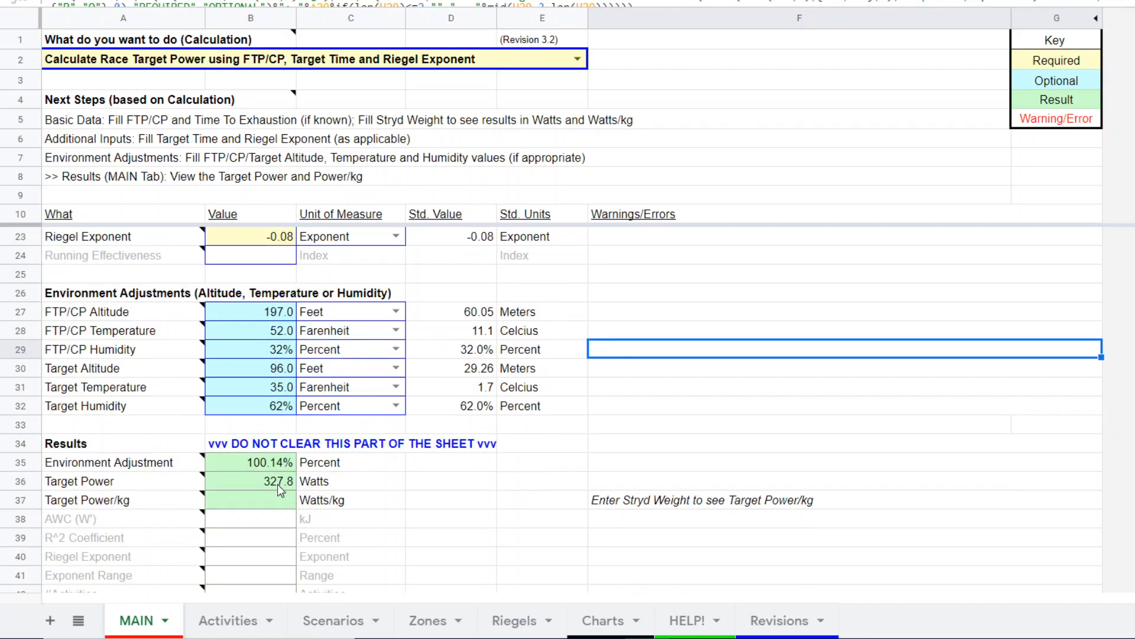
pyautogui.moveTo(300, 494)
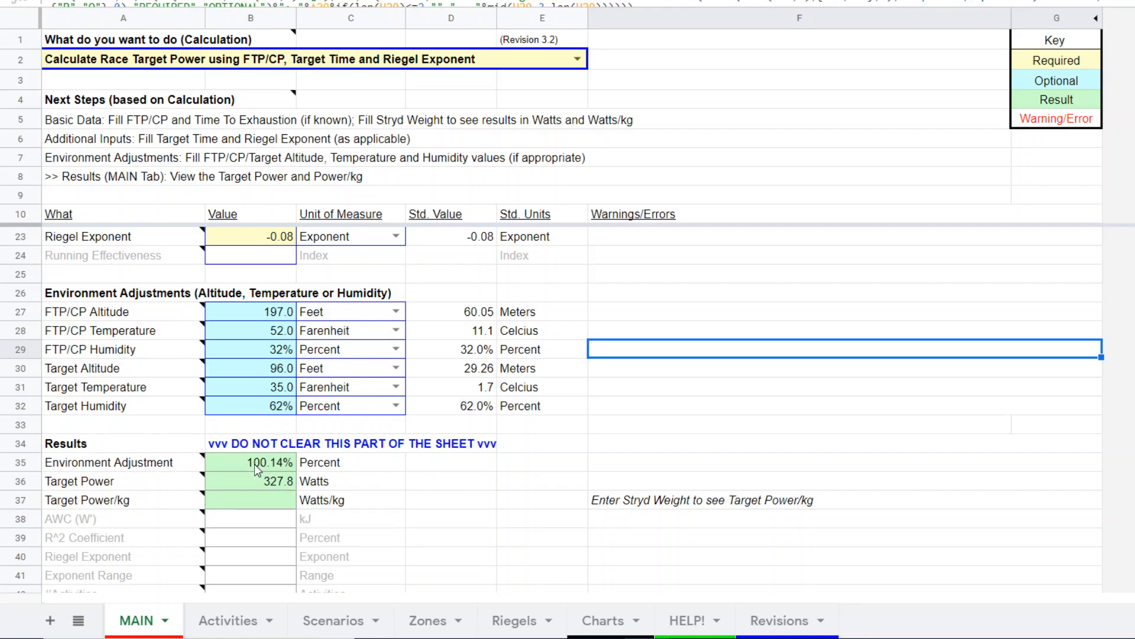
pyautogui.moveTo(273, 487)
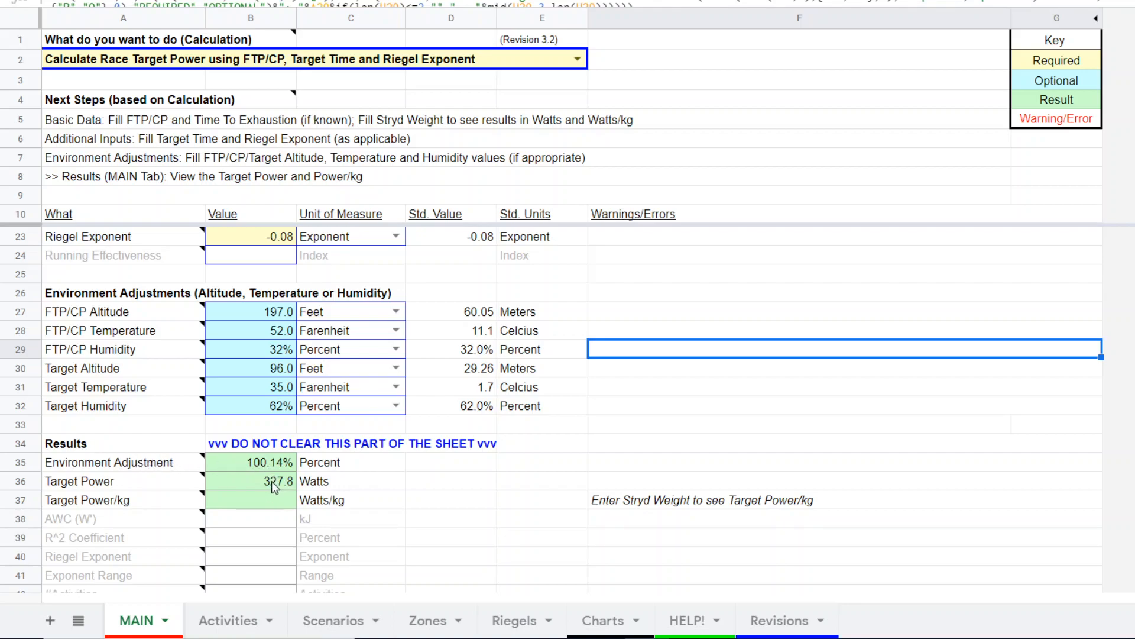
pyautogui.moveTo(274, 304)
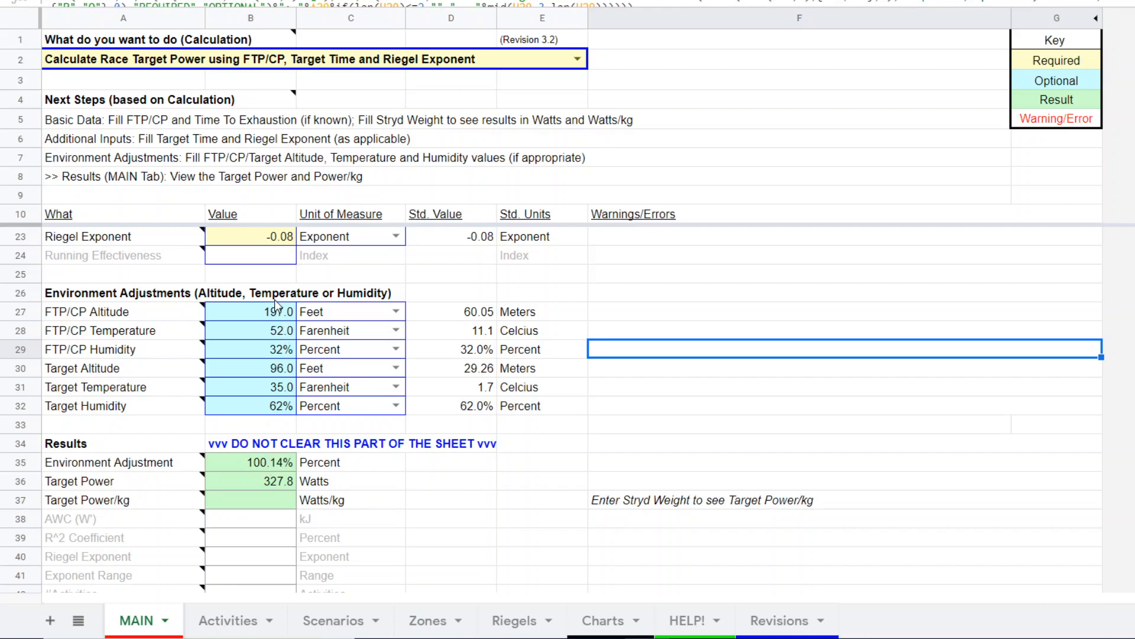
pyautogui.moveTo(316, 415)
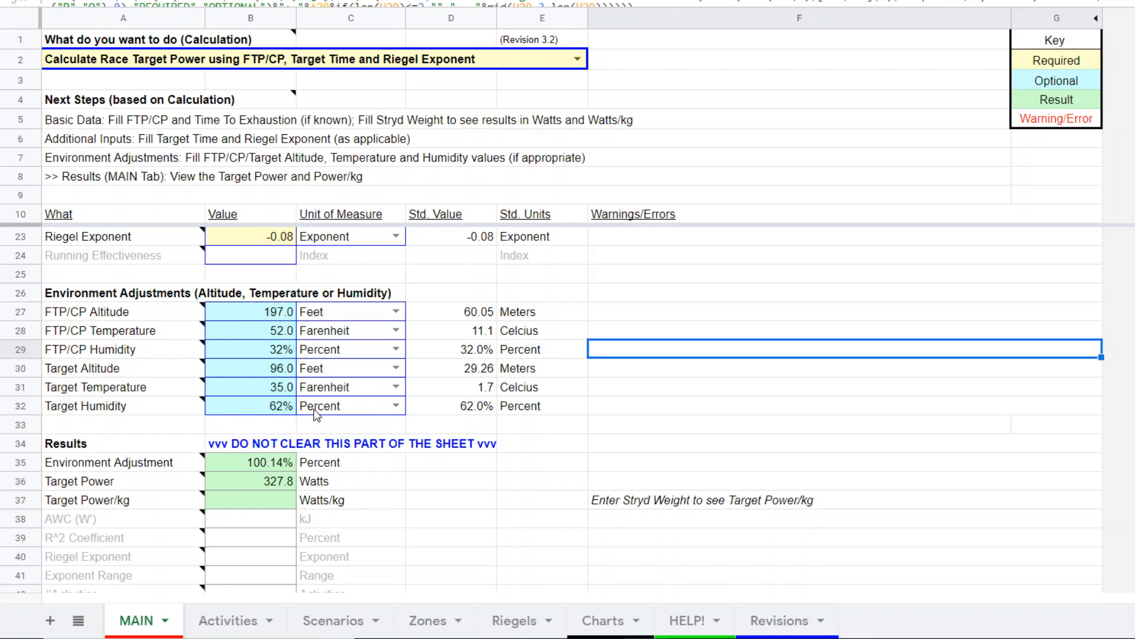
pyautogui.moveTo(304, 390)
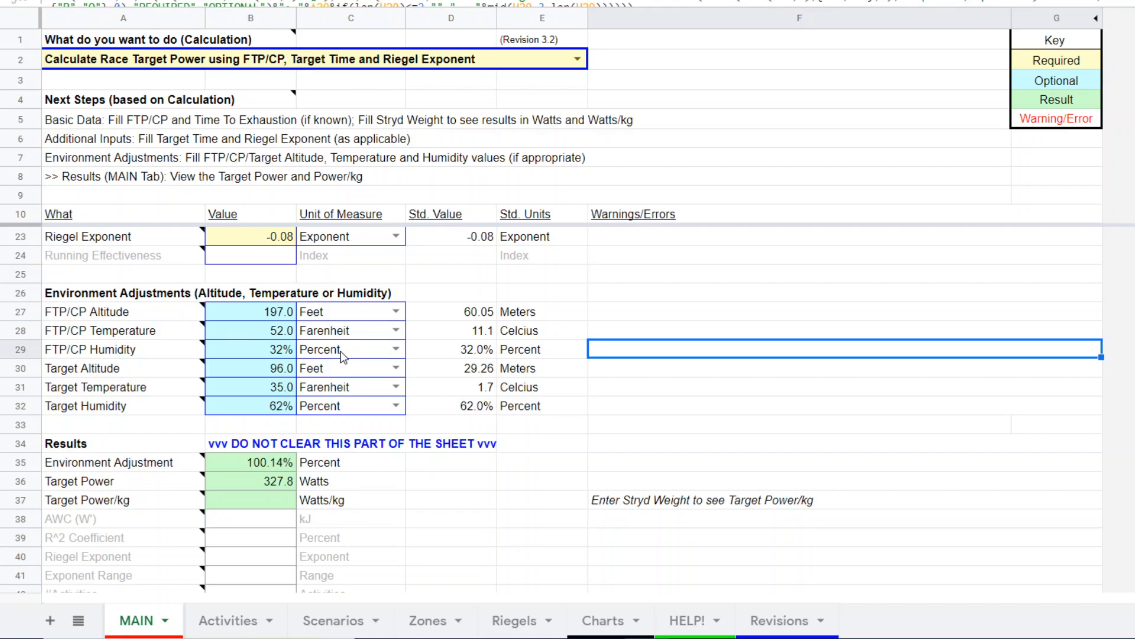
pyautogui.moveTo(278, 346)
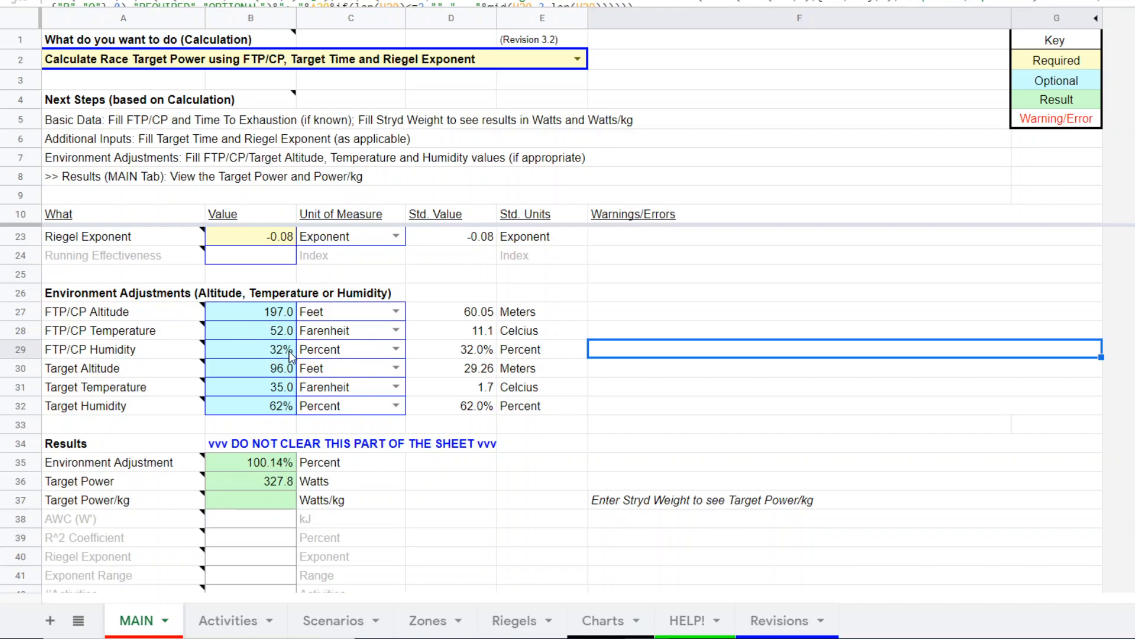
pyautogui.moveTo(281, 314)
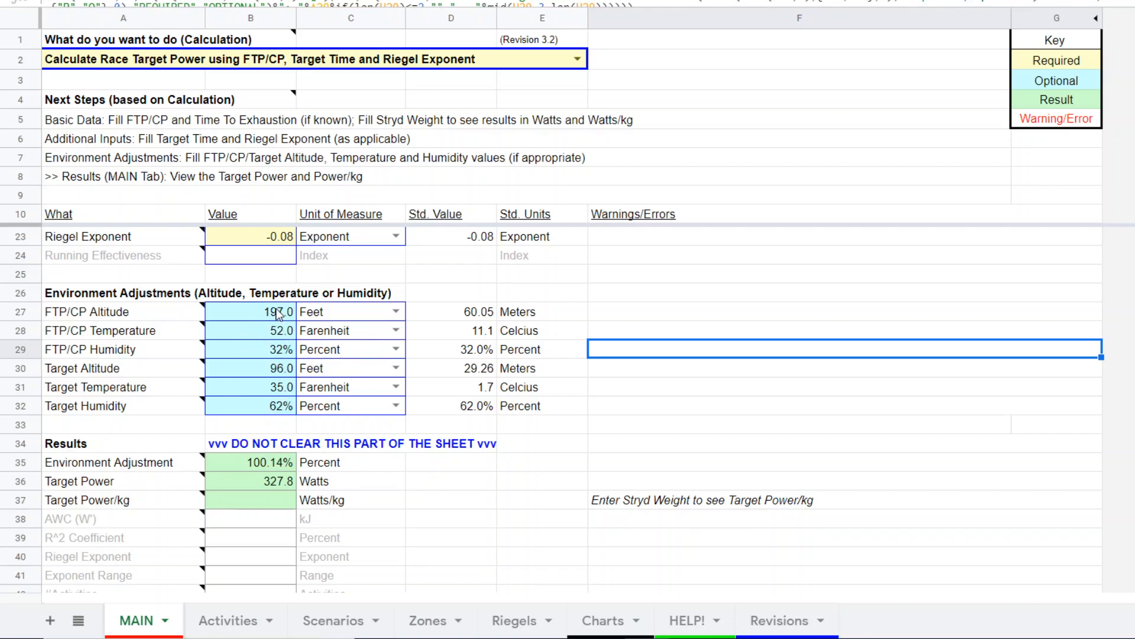
pyautogui.moveTo(273, 379)
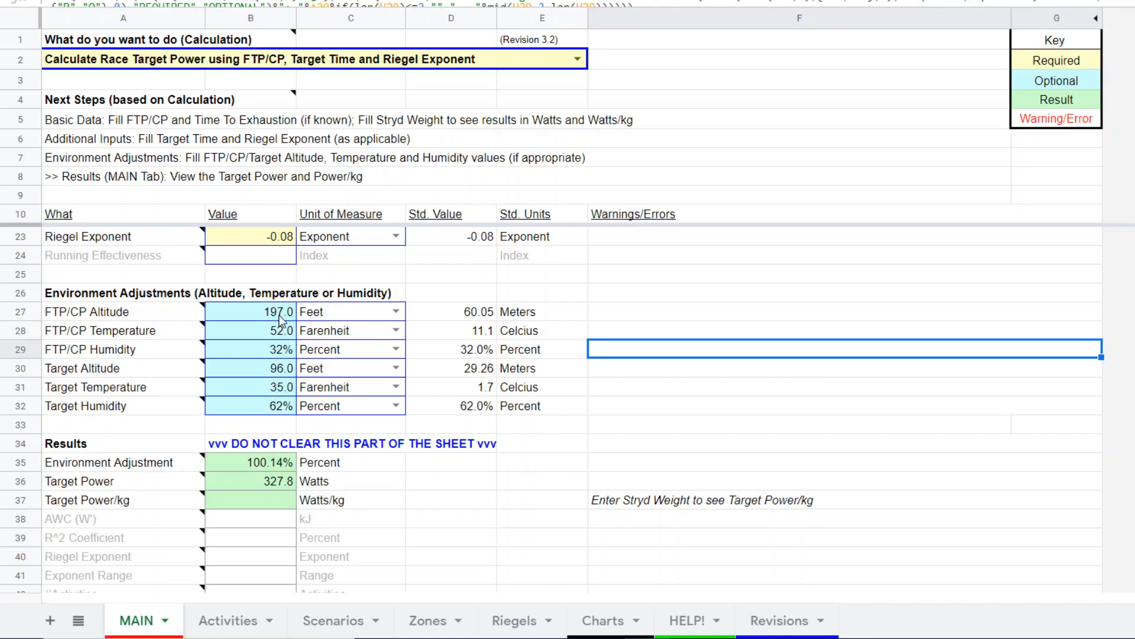
pyautogui.moveTo(289, 490)
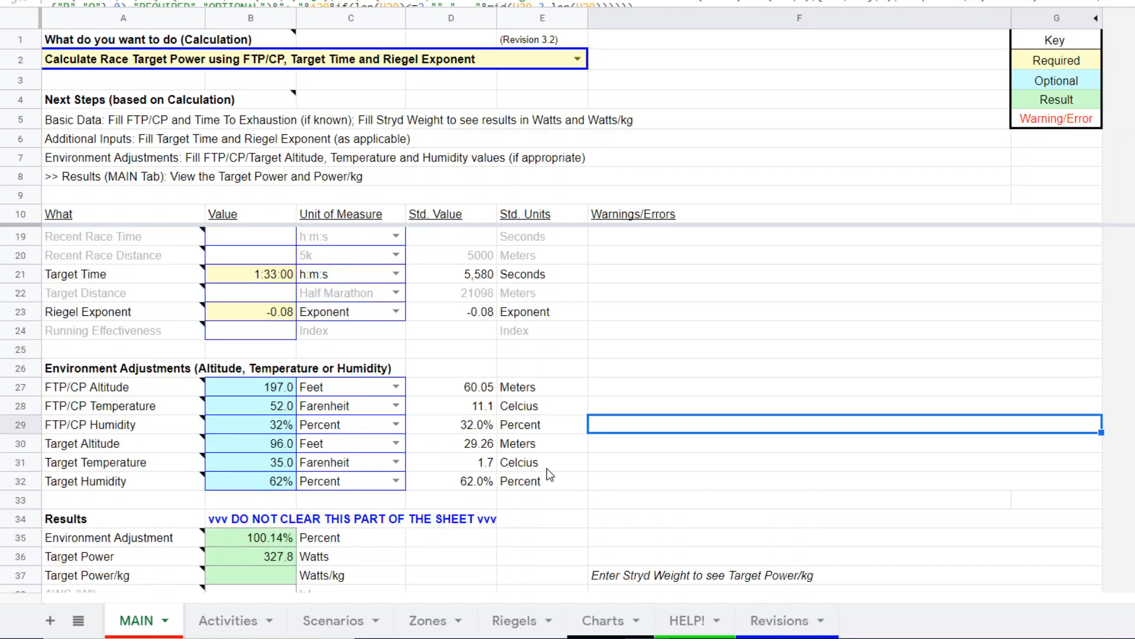
pyautogui.moveTo(620, 342)
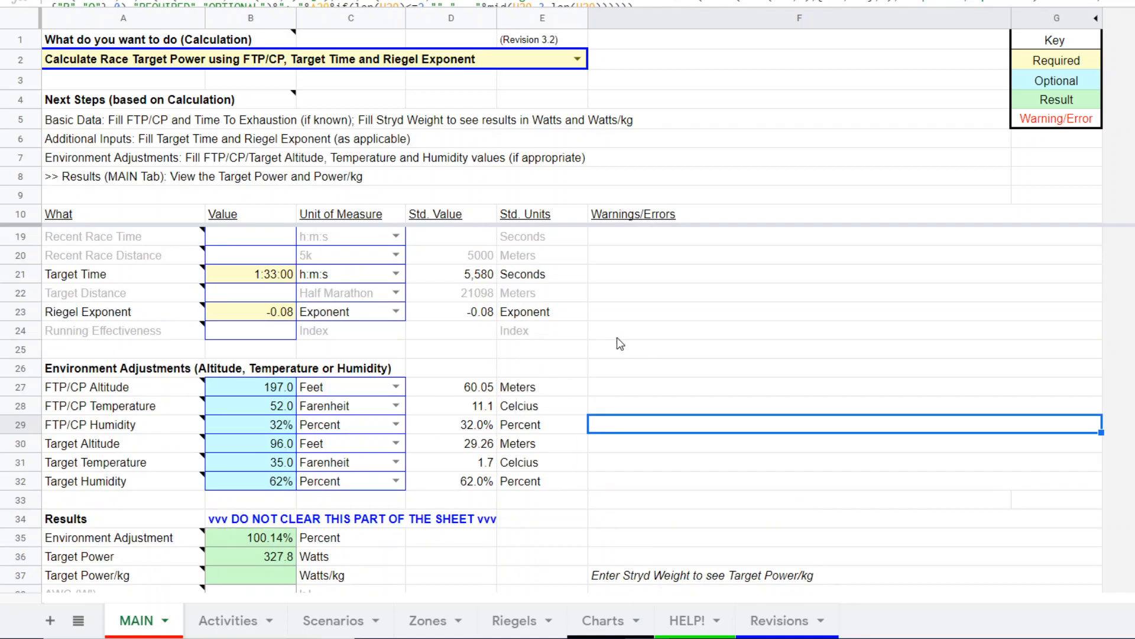
pyautogui.click(577, 58)
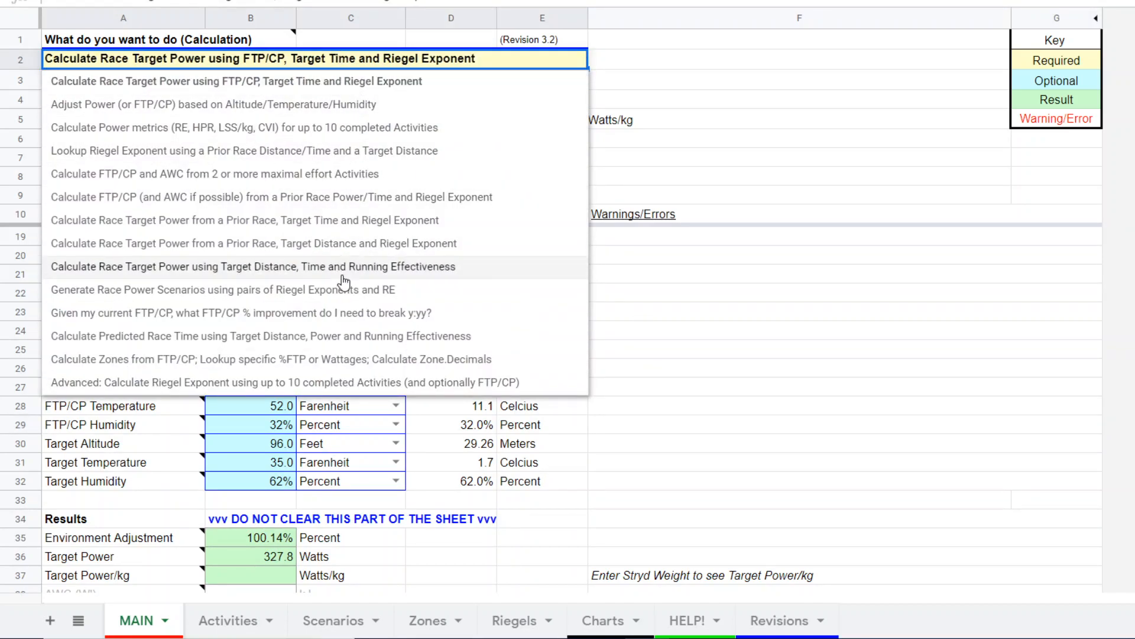
pyautogui.moveTo(524, 72)
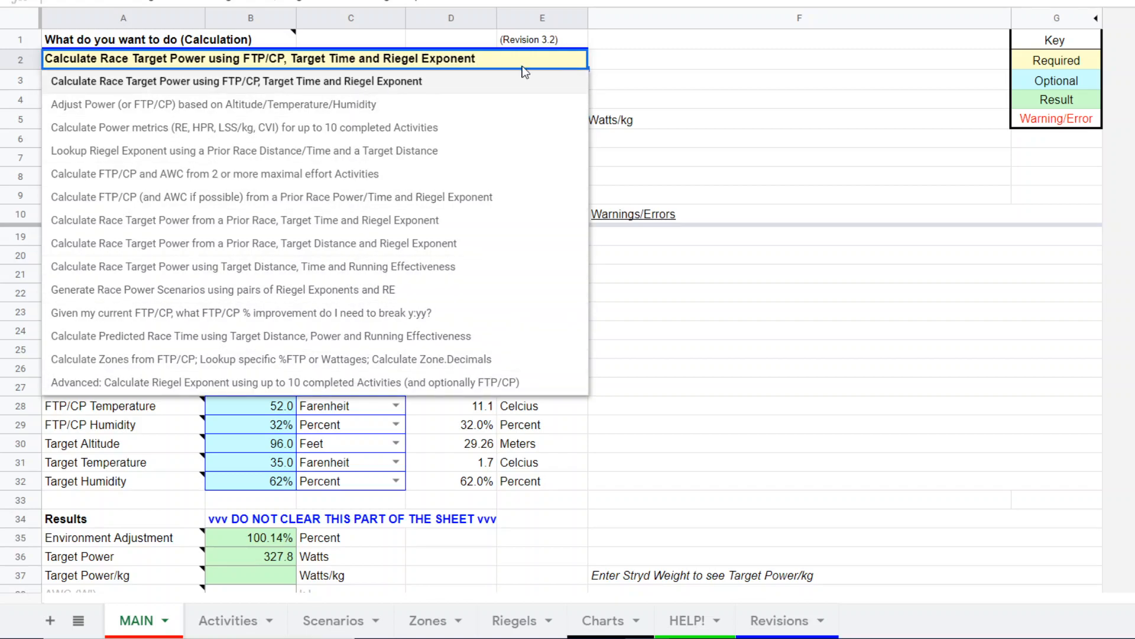
pyautogui.click(242, 81)
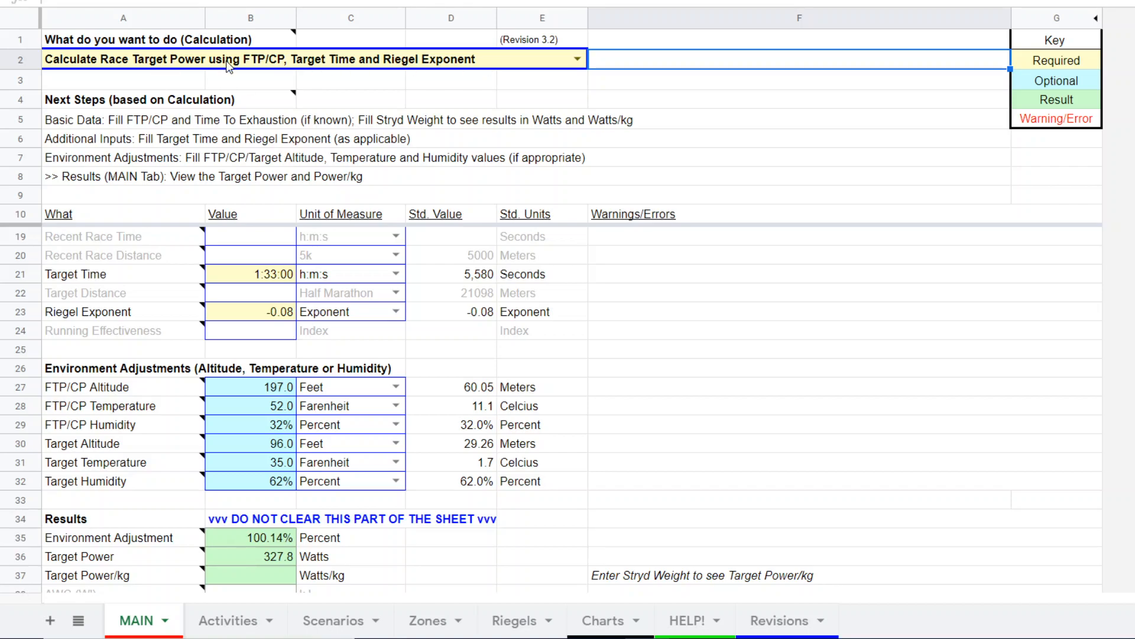
pyautogui.moveTo(119, 65)
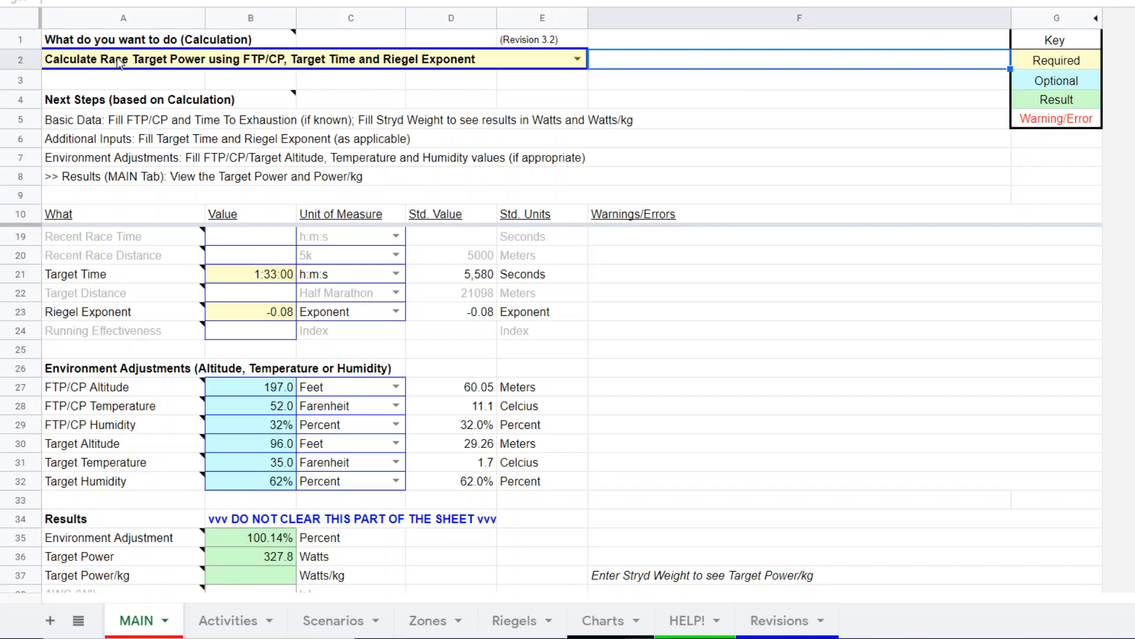
pyautogui.moveTo(256, 68)
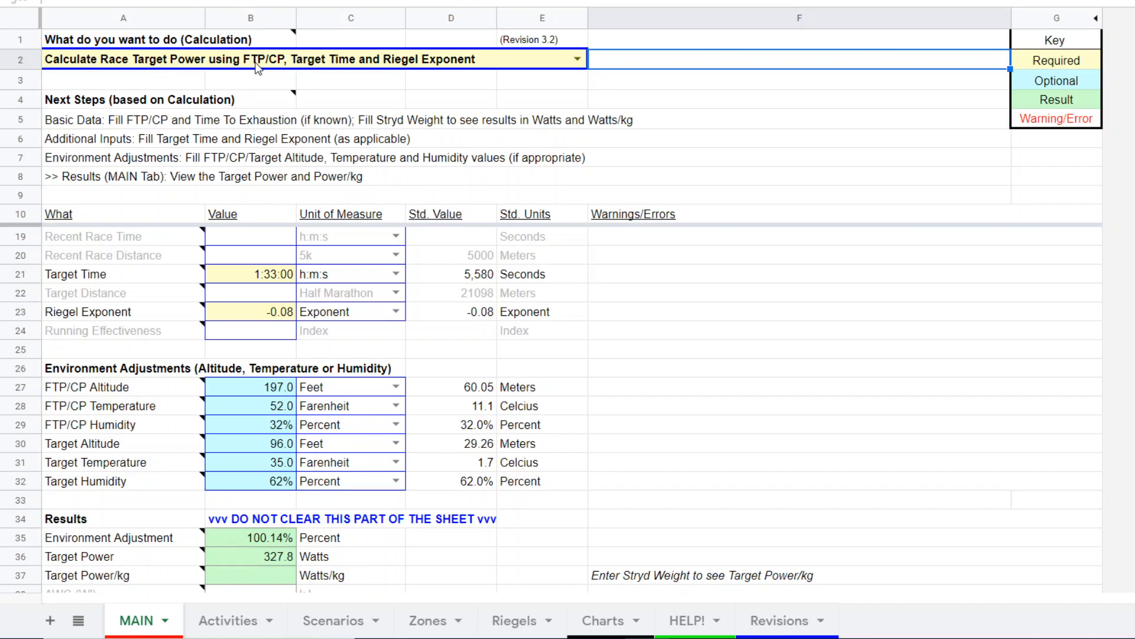
pyautogui.moveTo(280, 68)
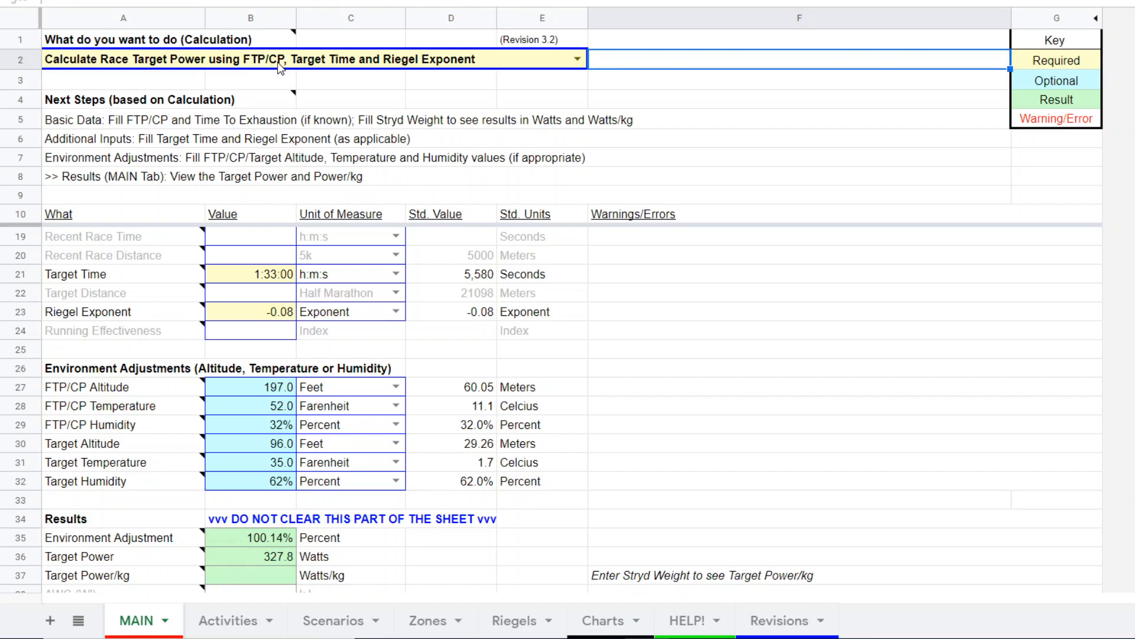
pyautogui.moveTo(337, 67)
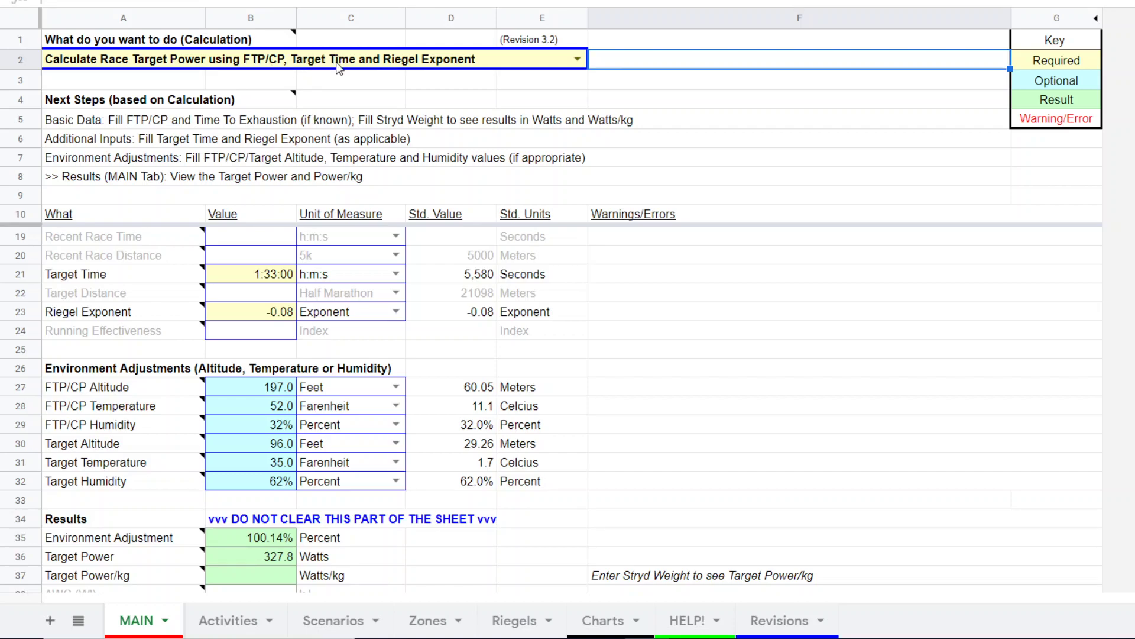
pyautogui.moveTo(333, 59)
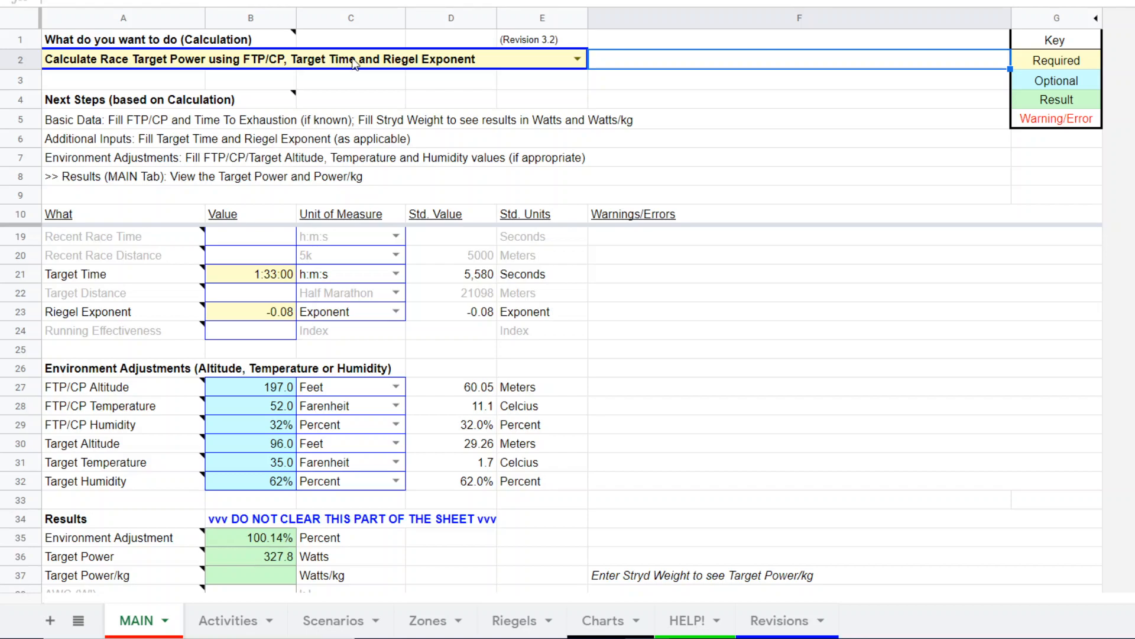
pyautogui.moveTo(322, 66)
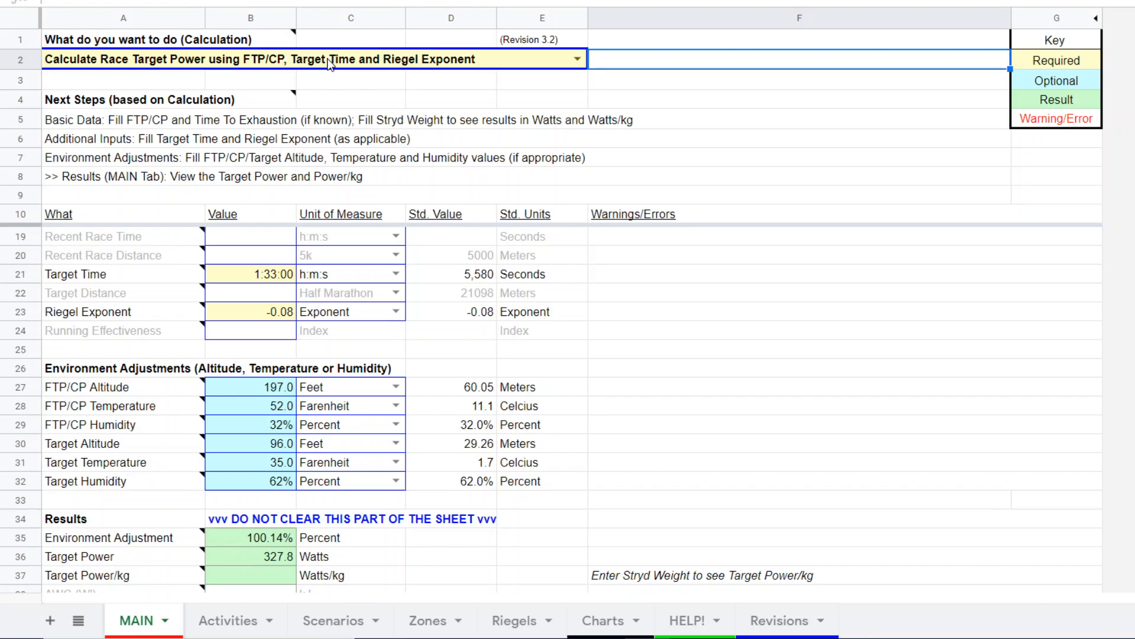
pyautogui.moveTo(458, 54)
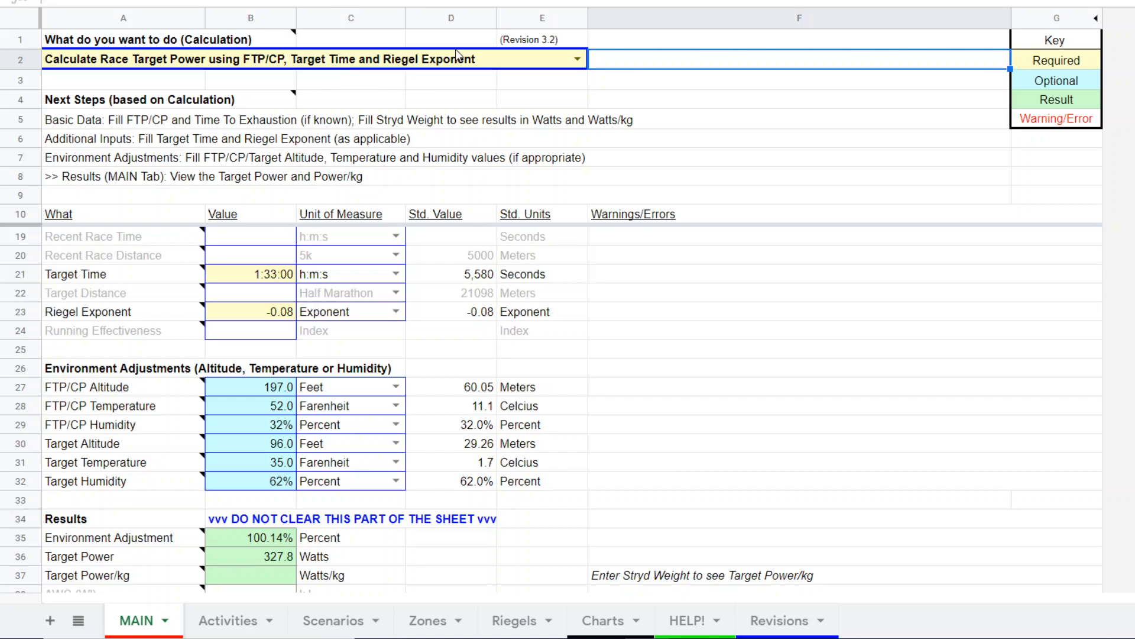
pyautogui.moveTo(523, 627)
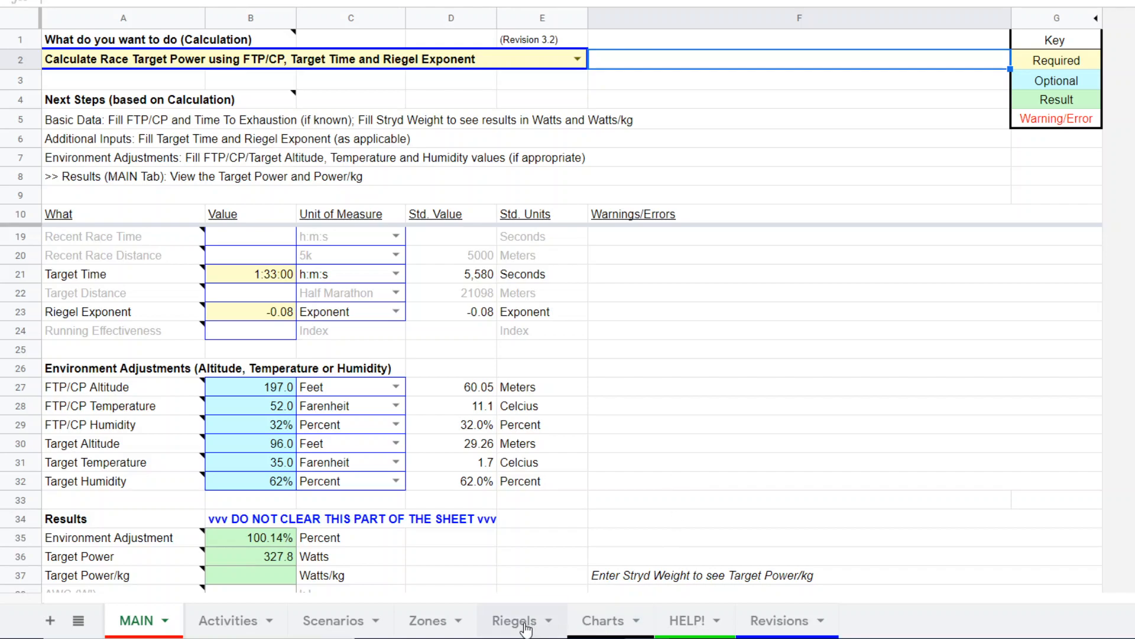
pyautogui.moveTo(523, 629)
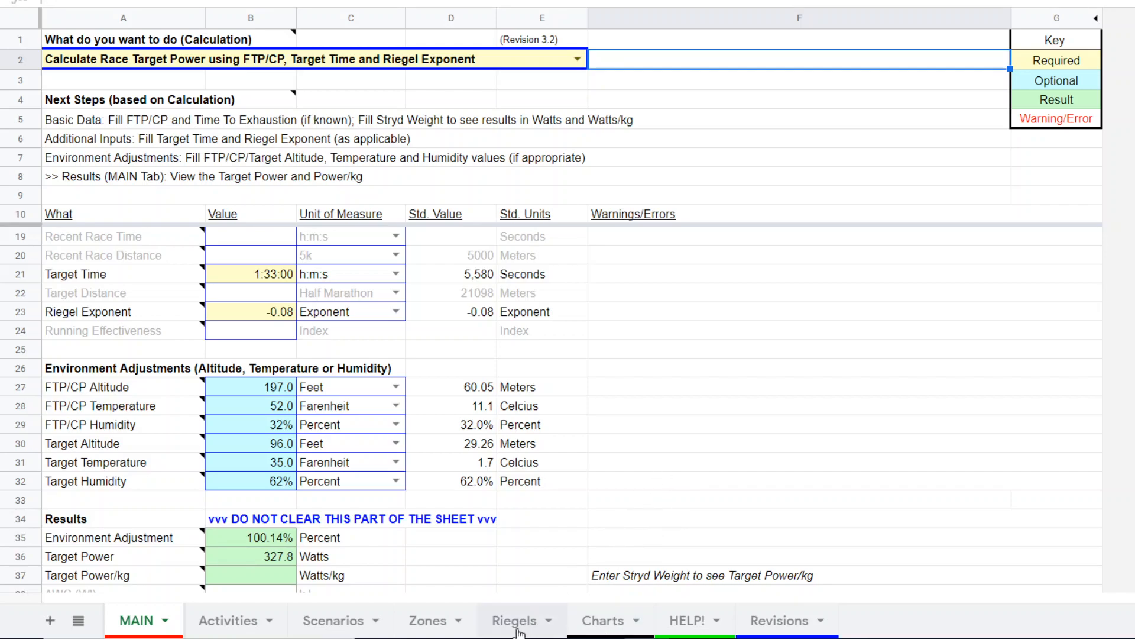
pyautogui.click(514, 620)
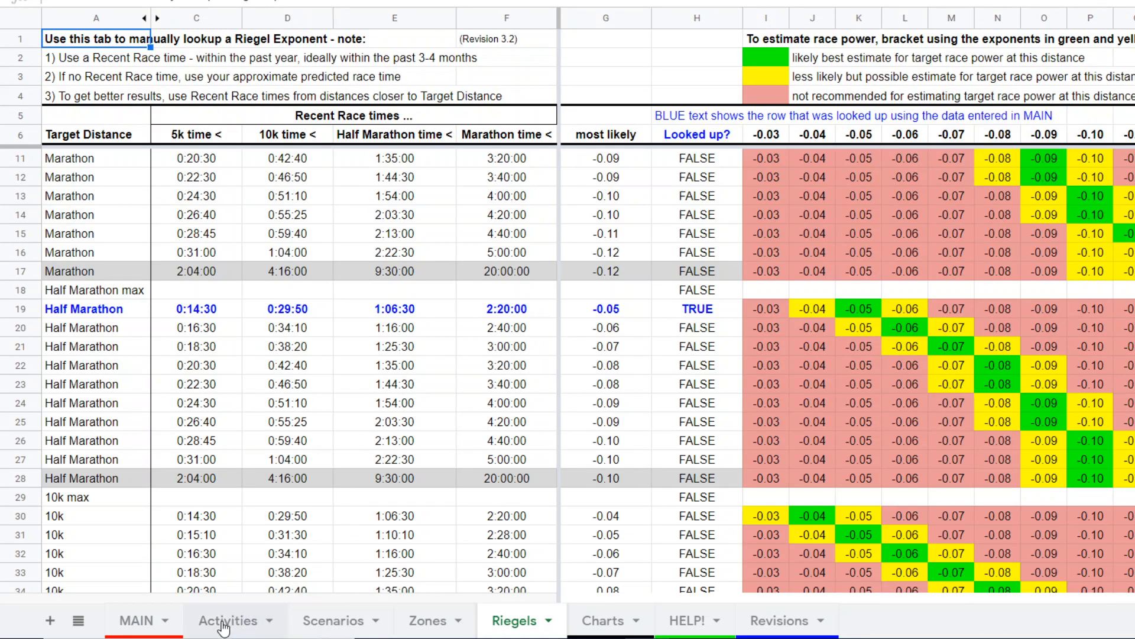
pyautogui.click(135, 621)
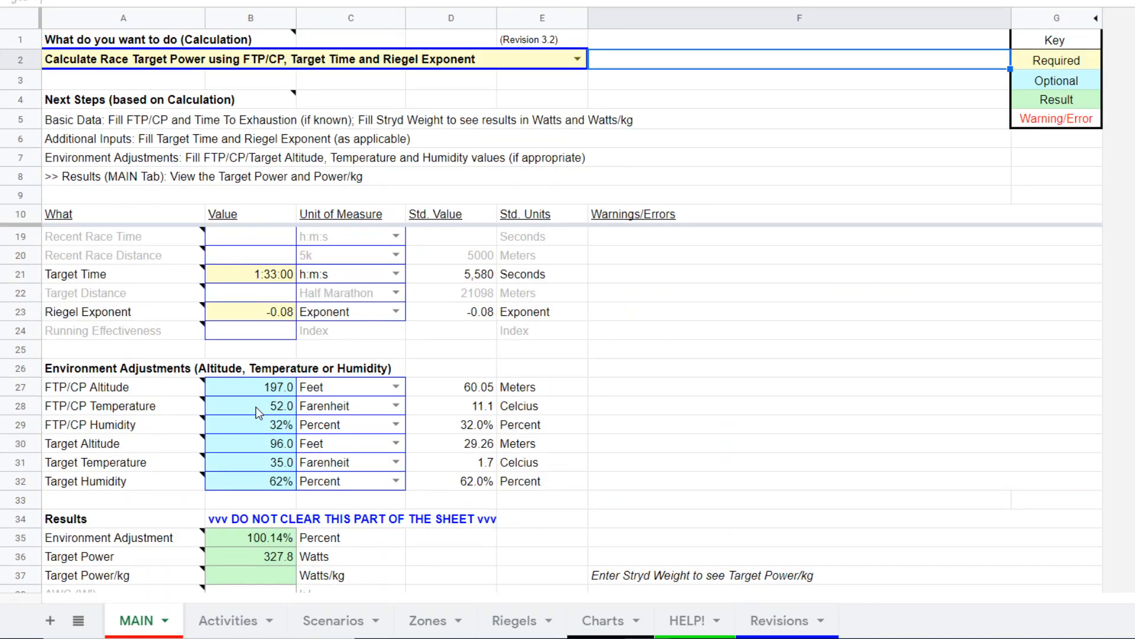
pyautogui.moveTo(753, 522)
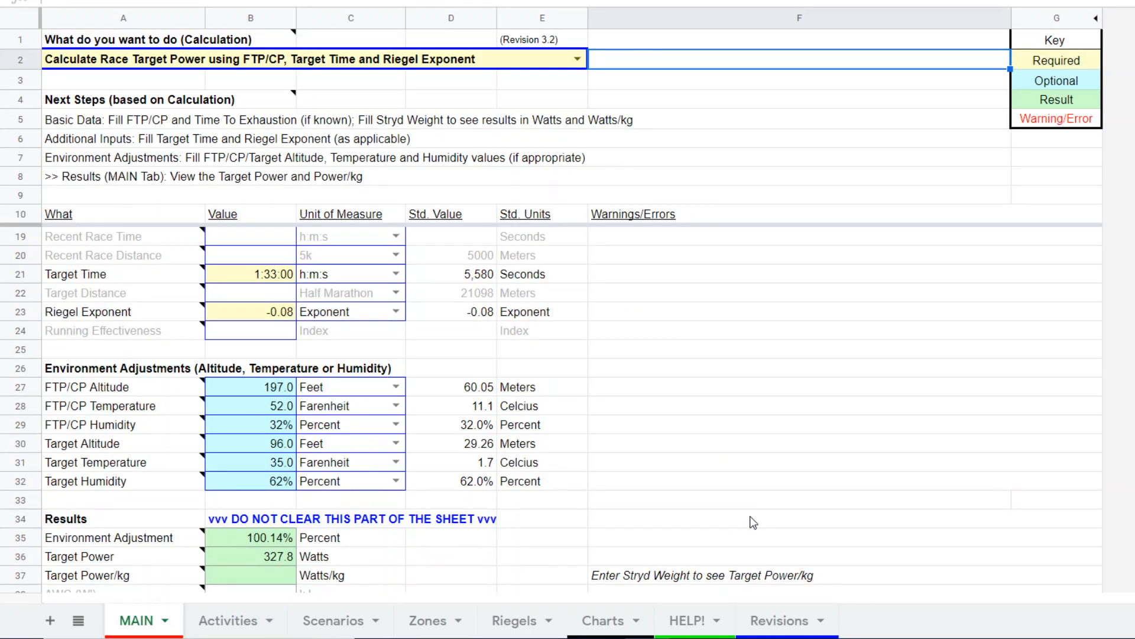
pyautogui.moveTo(815, 416)
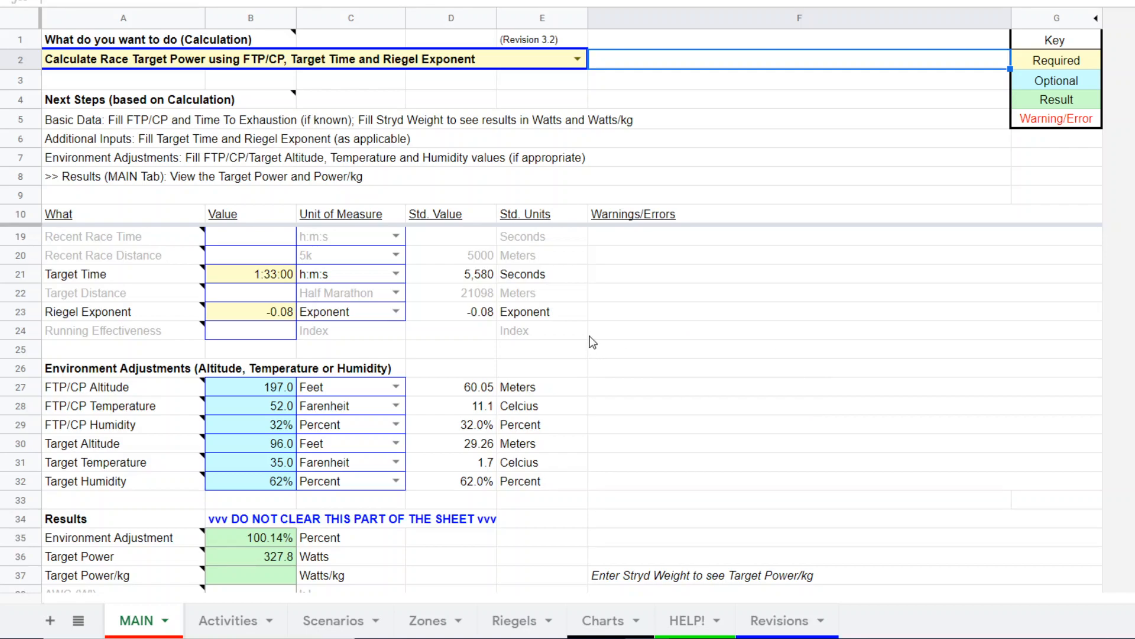
pyautogui.moveTo(617, 338)
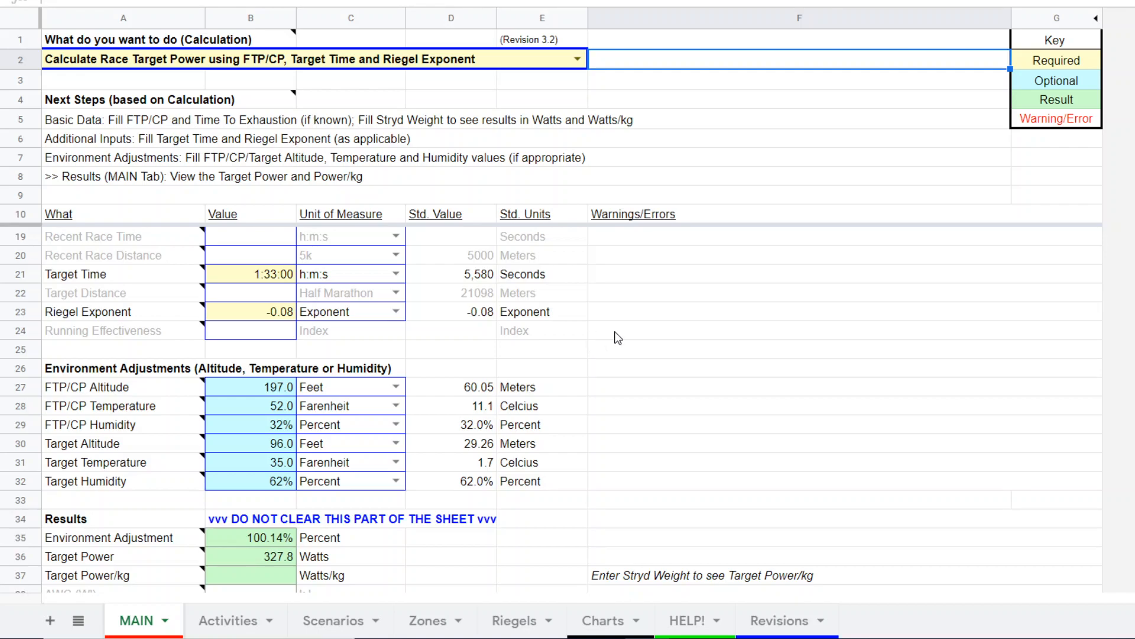
pyautogui.moveTo(592, 340)
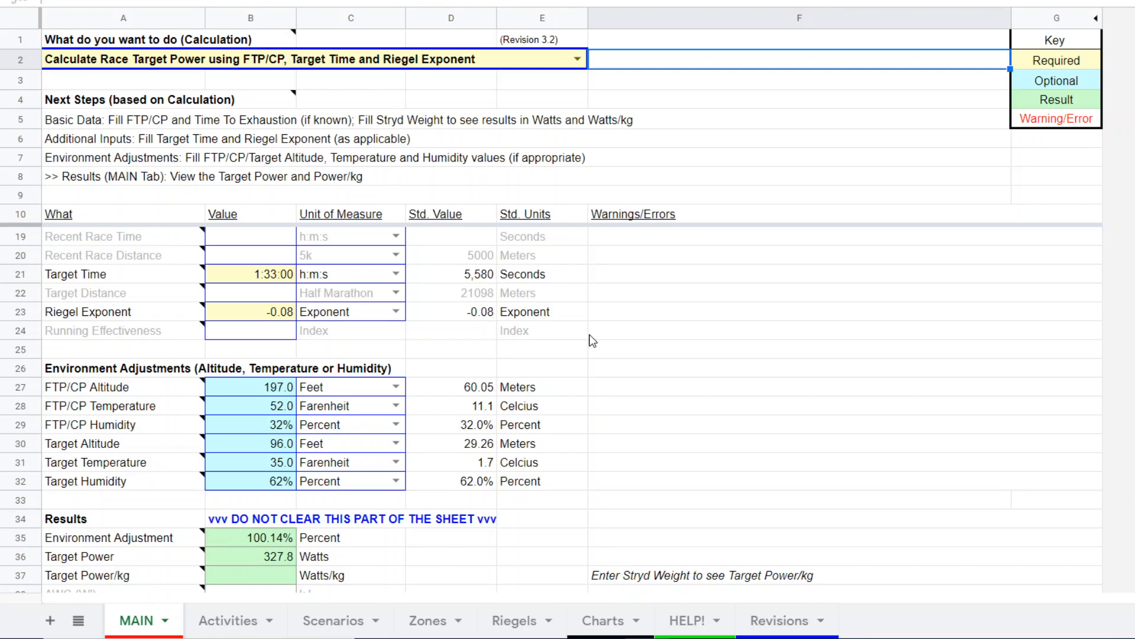